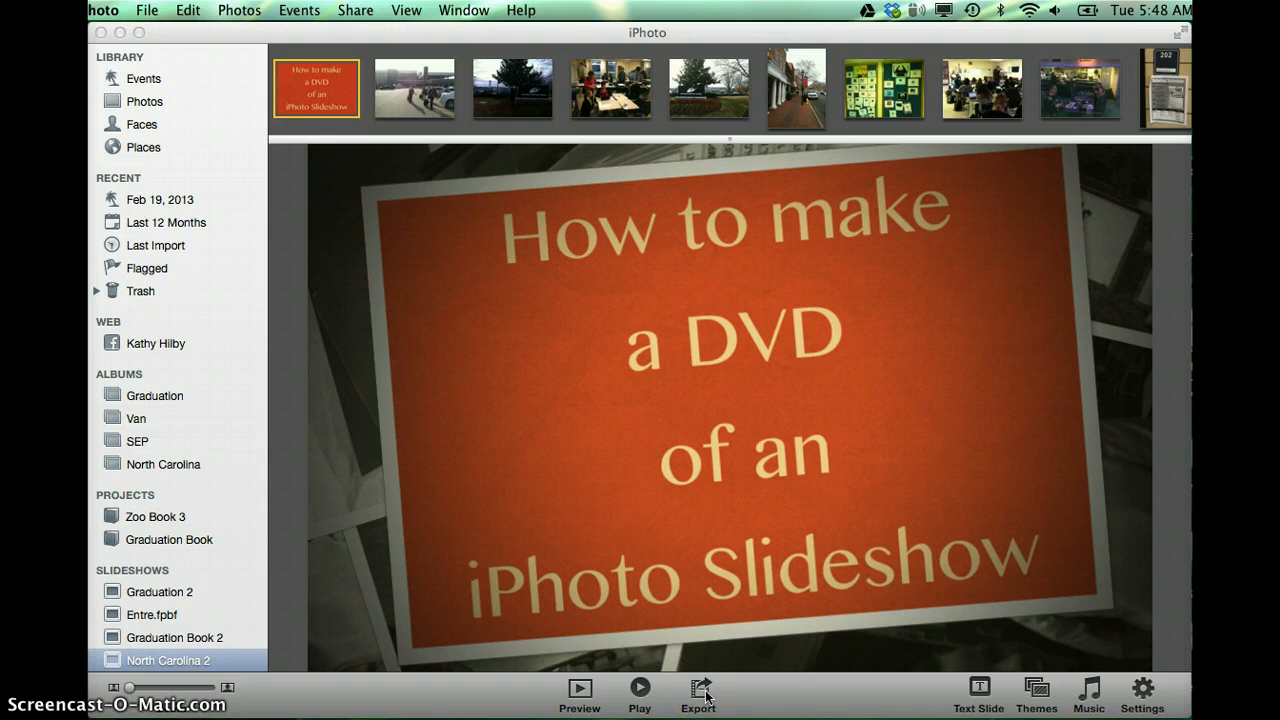
Step: Export the slideshow as QuickTime movie North Carolina.mov saved into the Movies folder
click(698, 690)
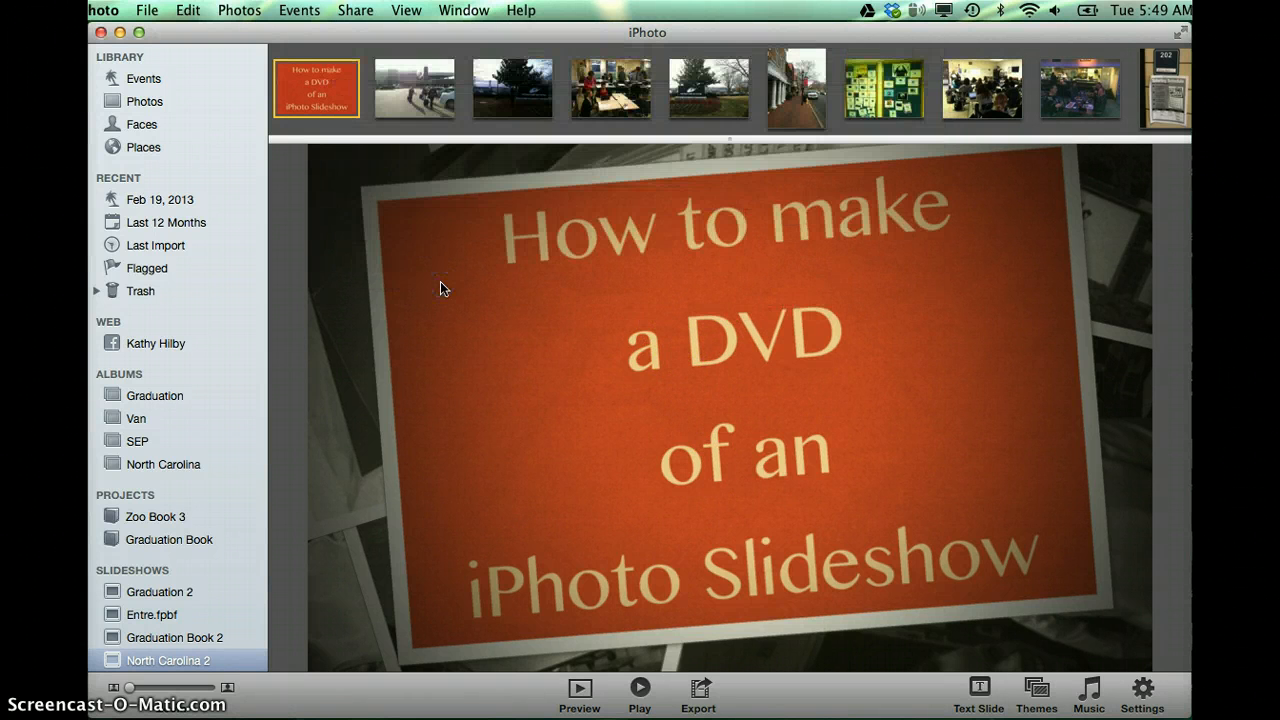
click(698, 692)
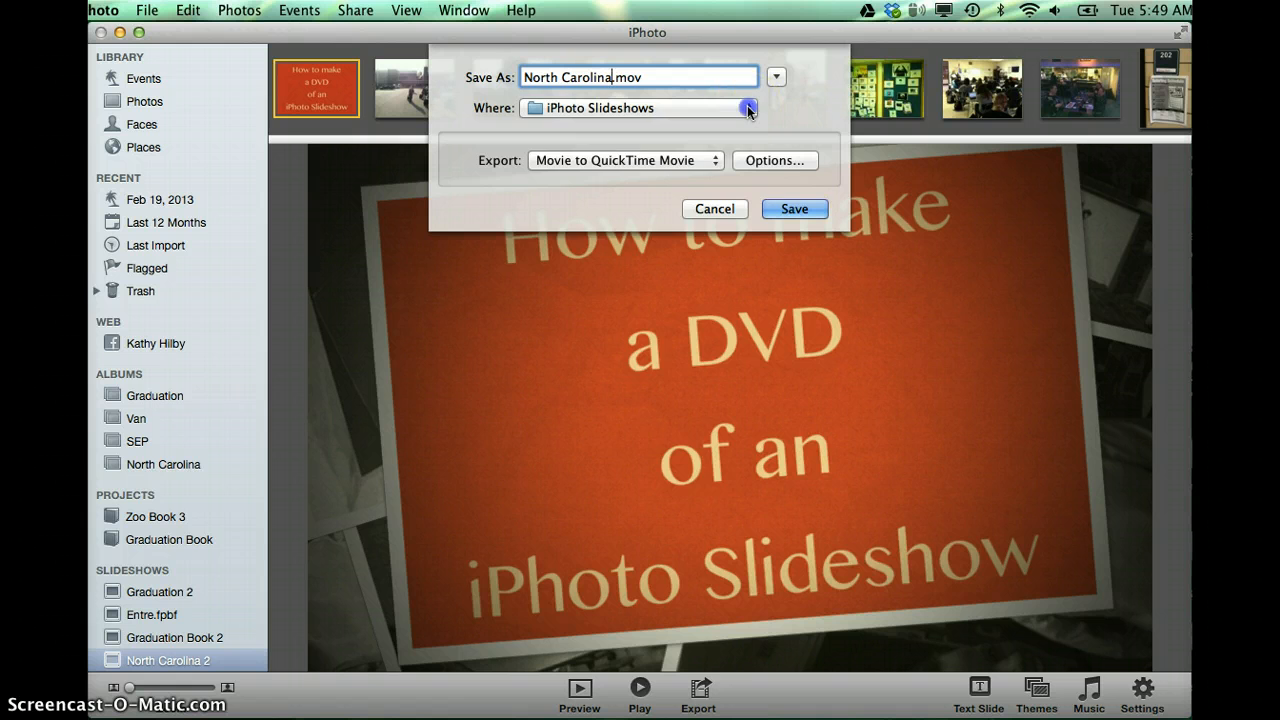
click(748, 108)
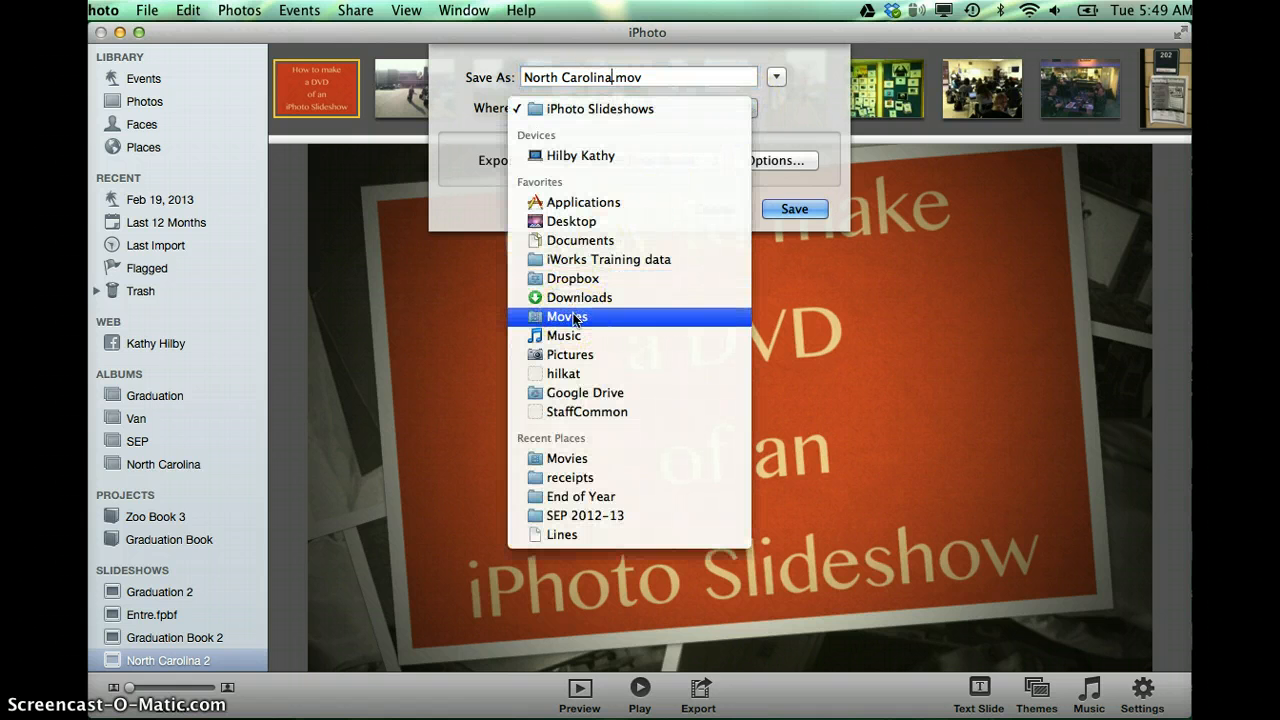
click(568, 316)
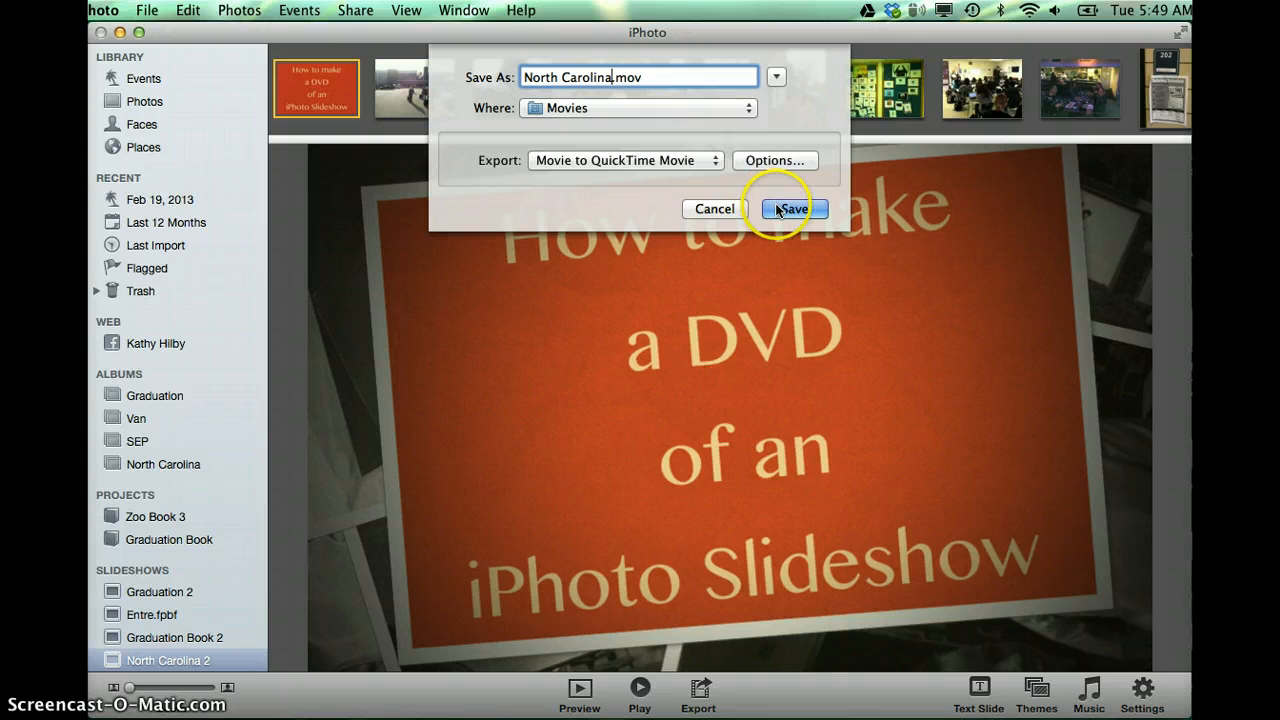
click(794, 208)
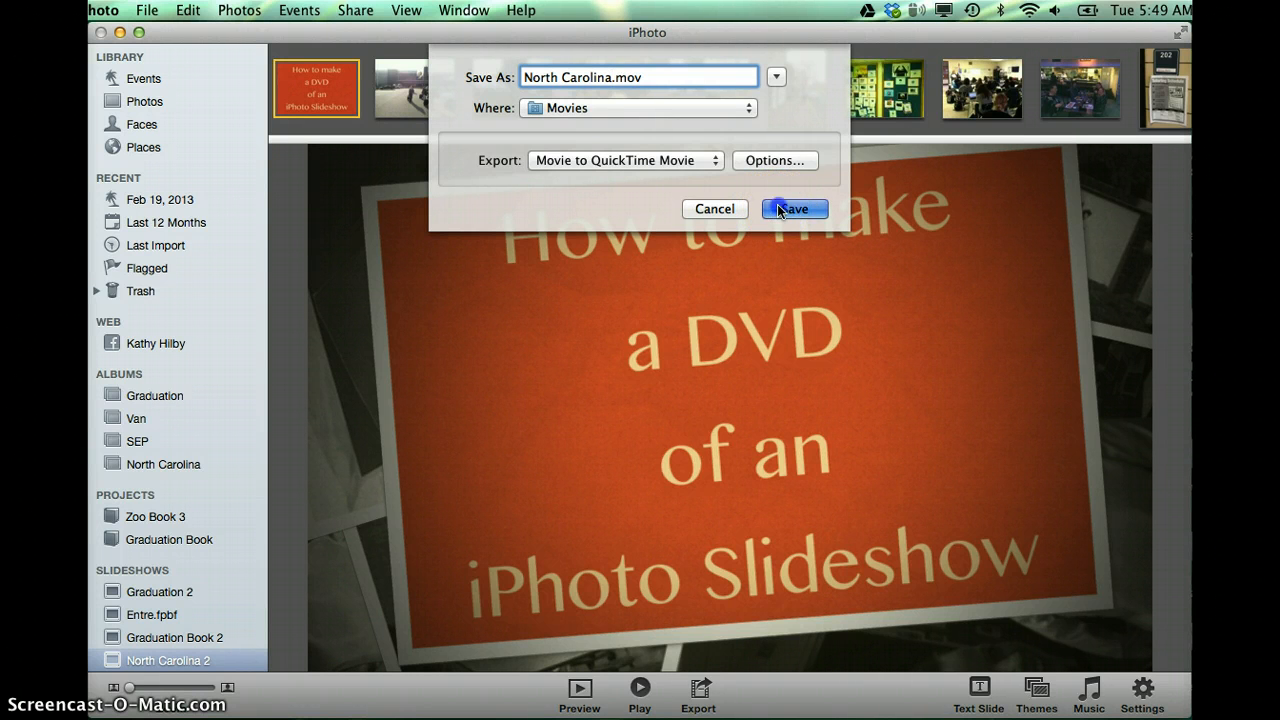
Step: Confirm the export so North Carolina.mov is written to Movies
click(794, 210)
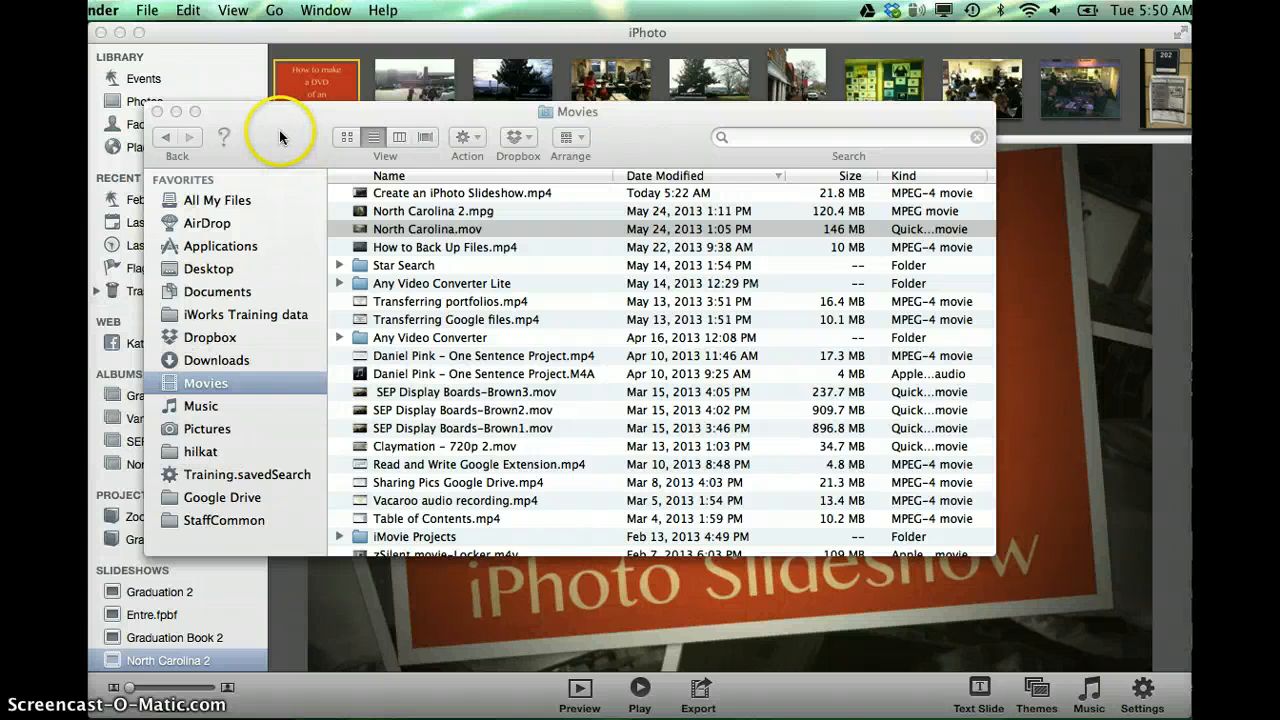
click(430, 228)
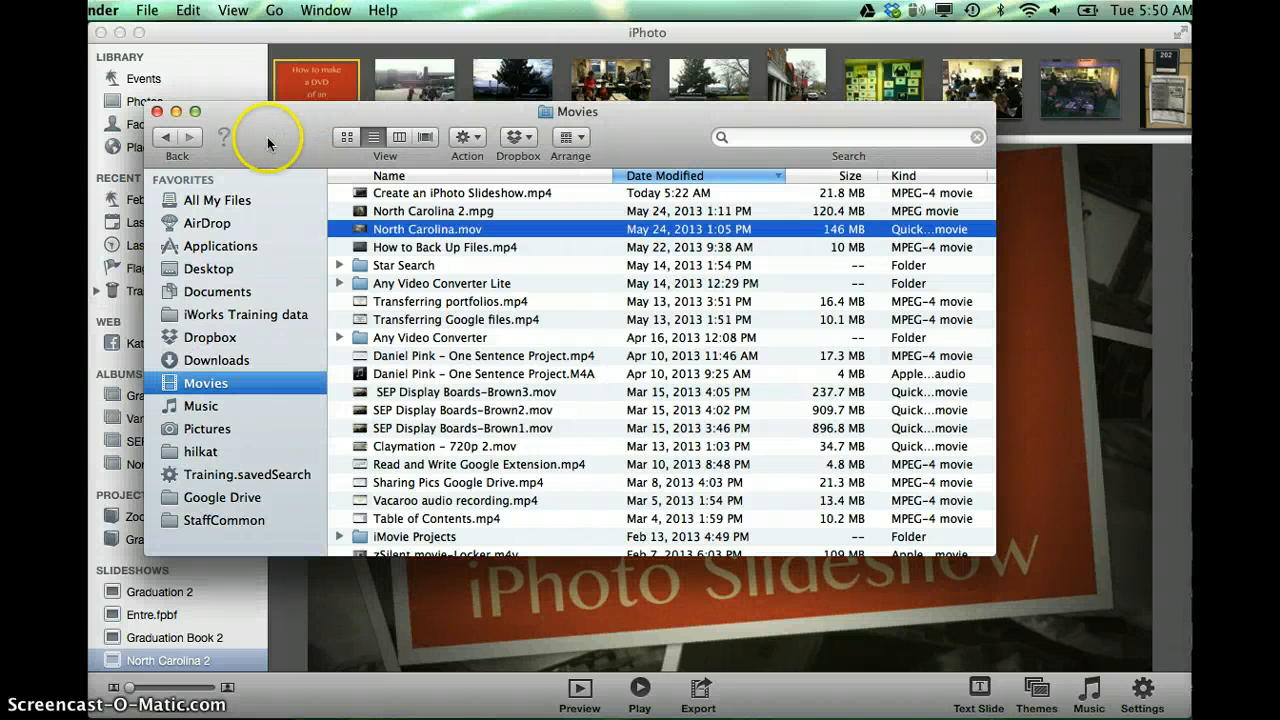
mouse_move(164, 392)
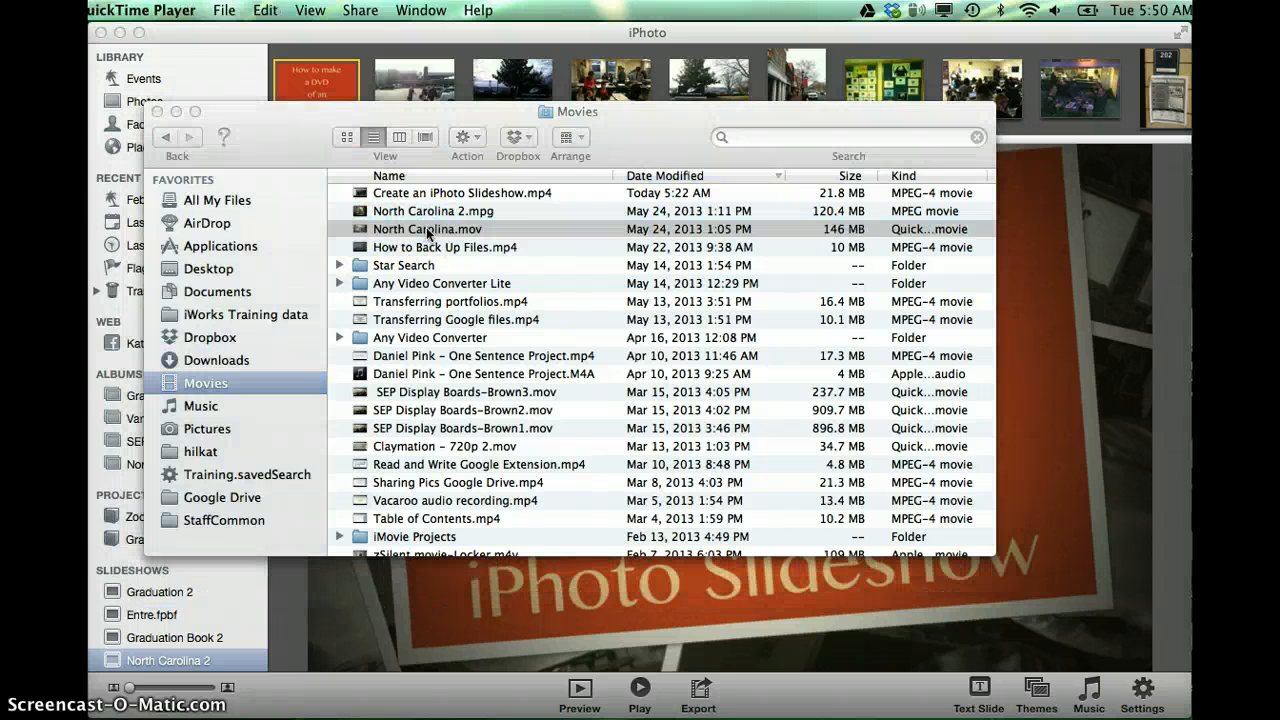
double_click(432, 212)
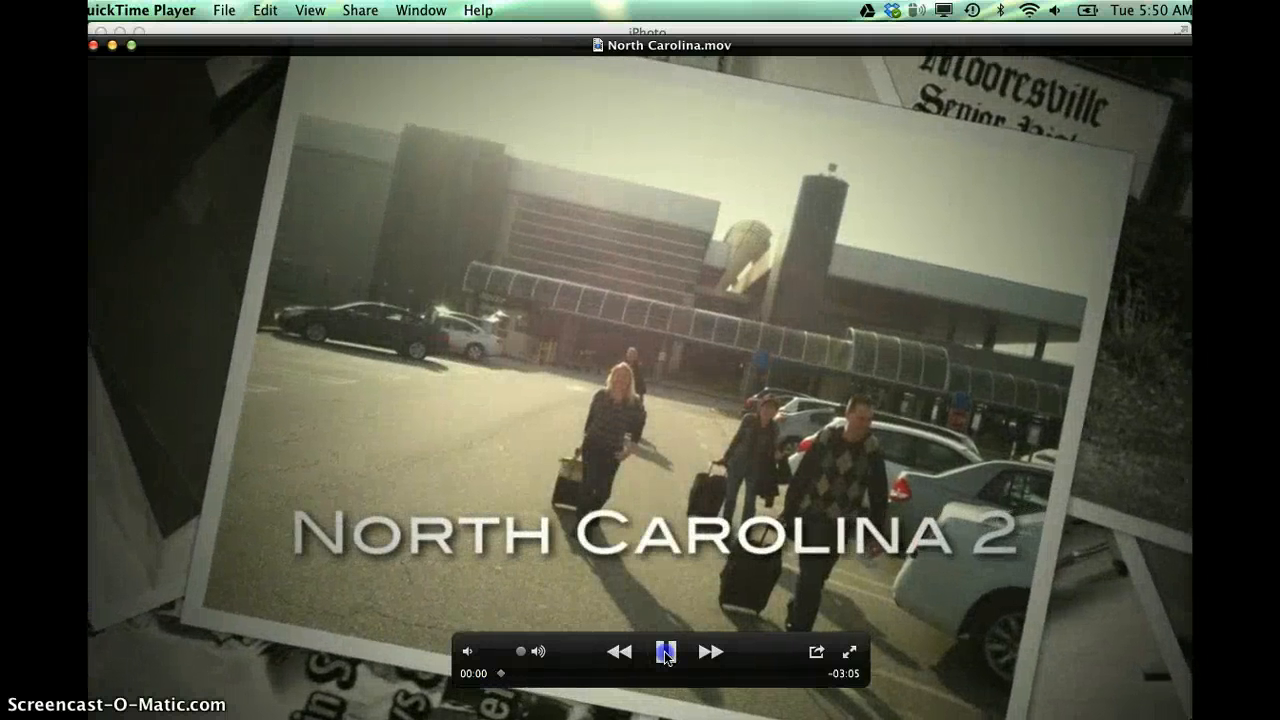
click(666, 652)
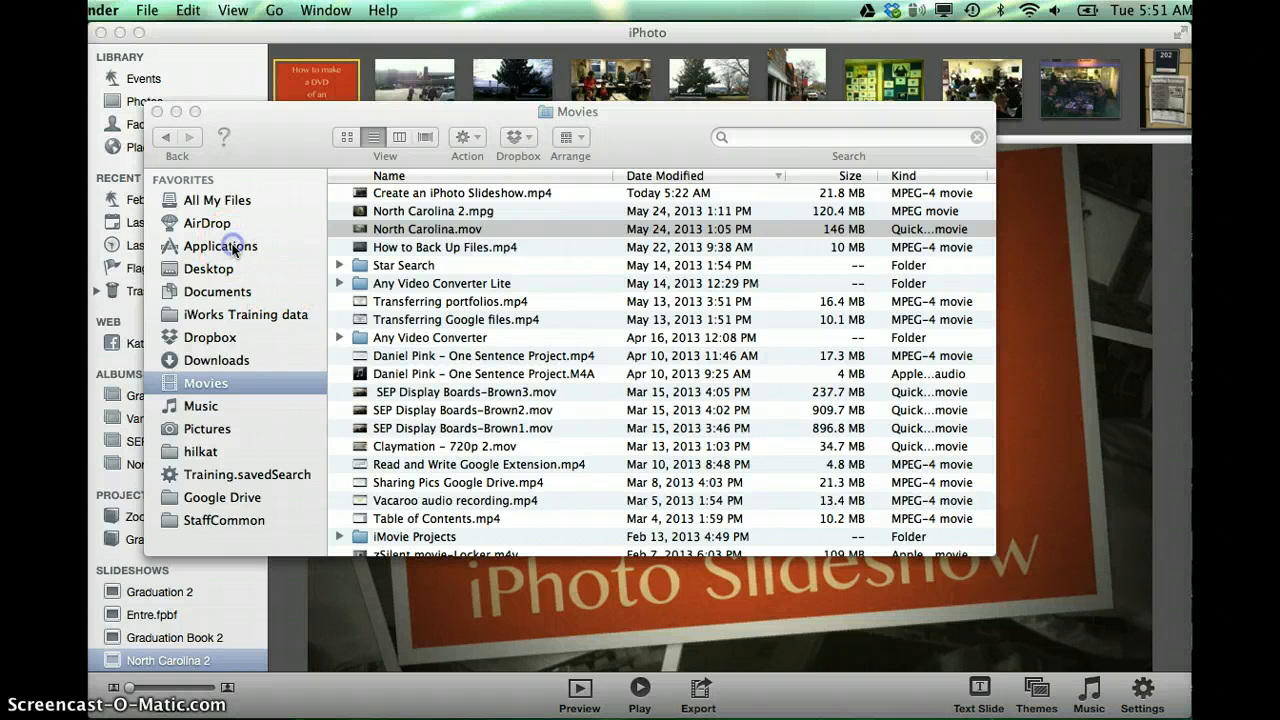
Step: Show the Applications folder and scroll its list down past Safari toward Self Service.app
click(220, 246)
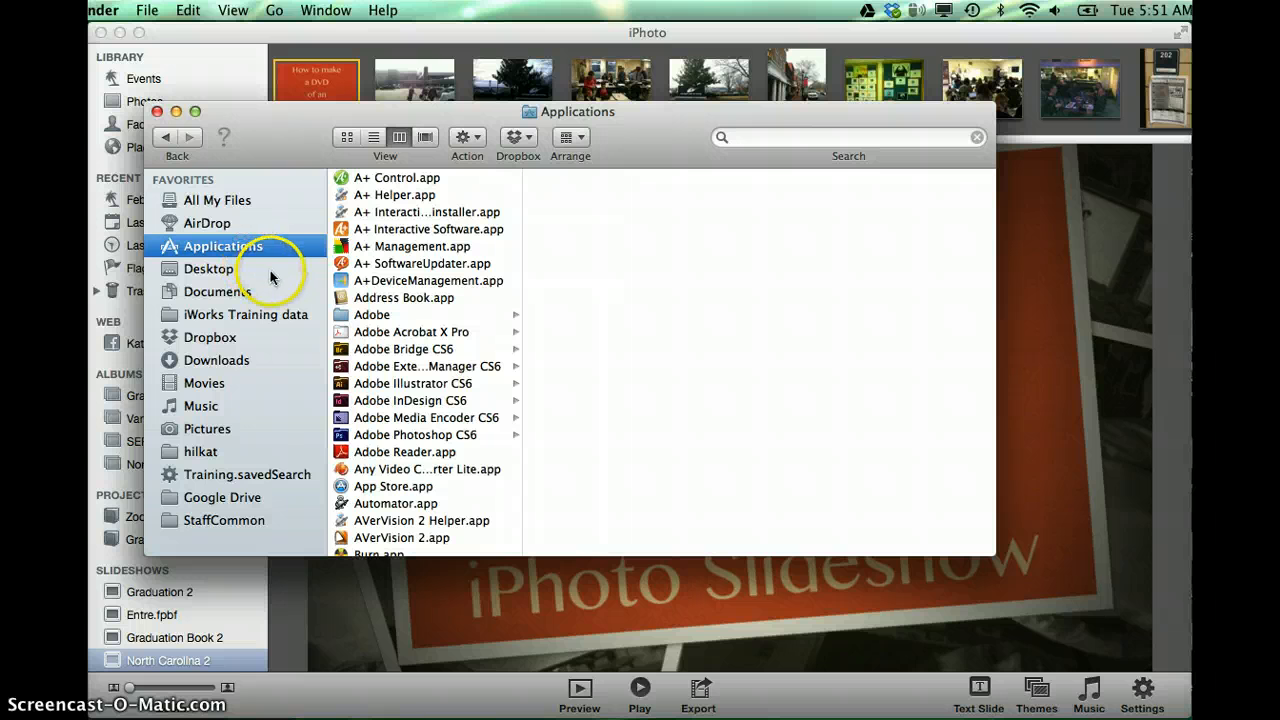
mouse_move(410, 430)
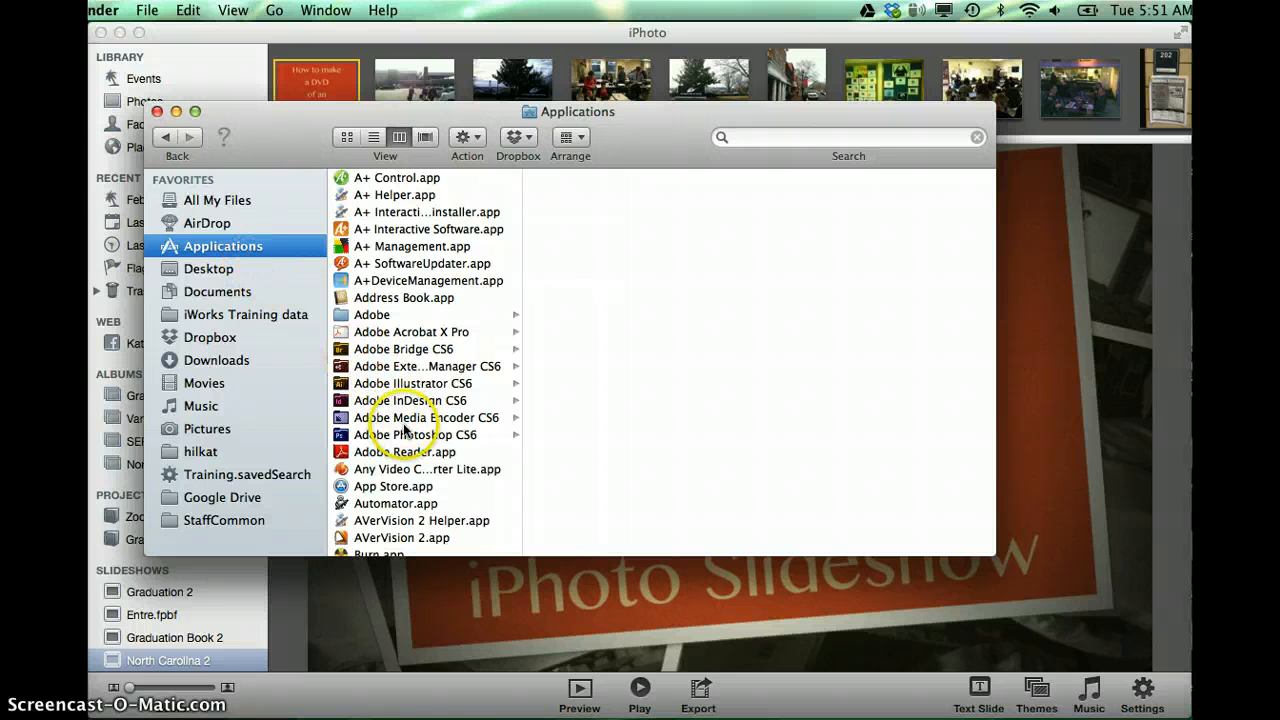
mouse_move(398, 156)
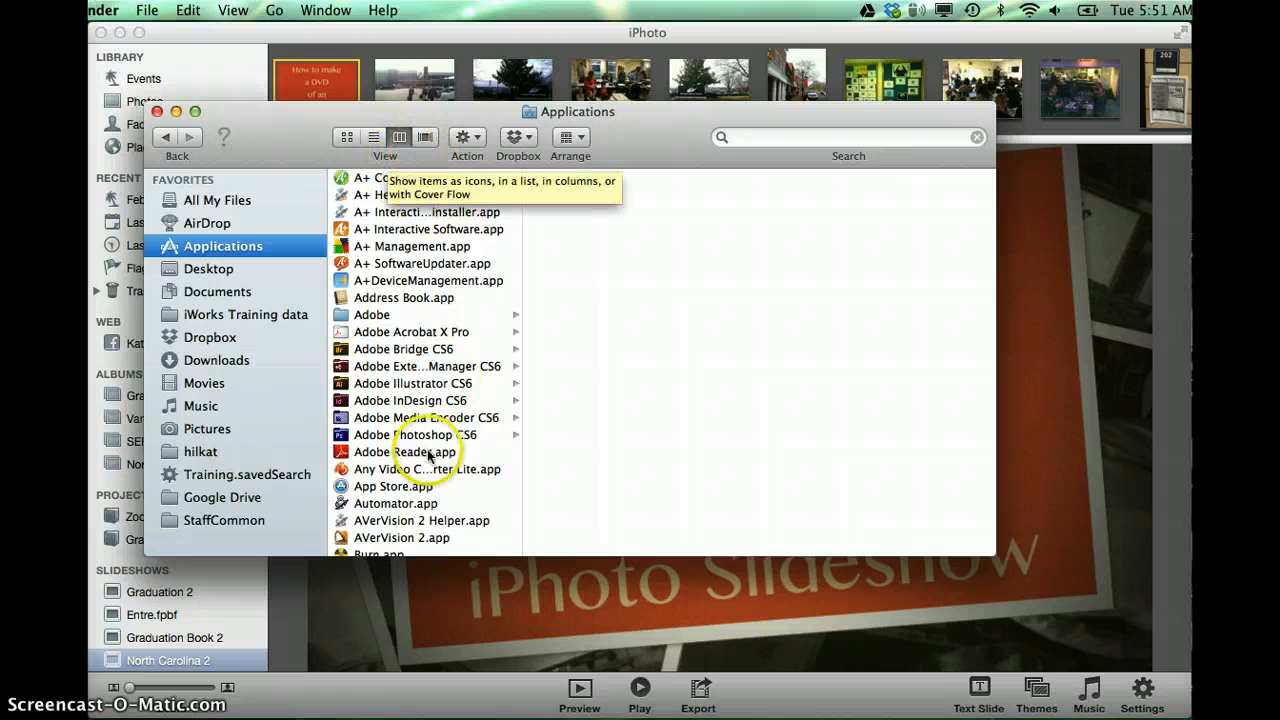
scroll(down, 3)
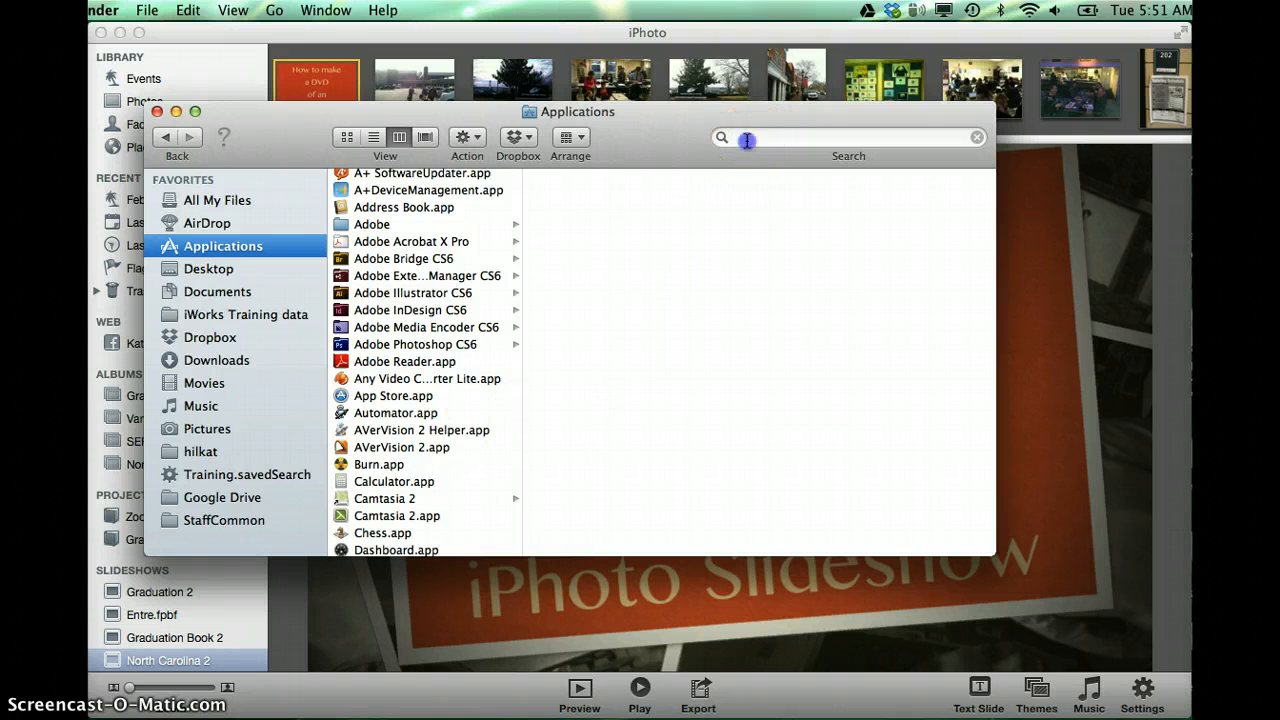
mouse_move(780, 138)
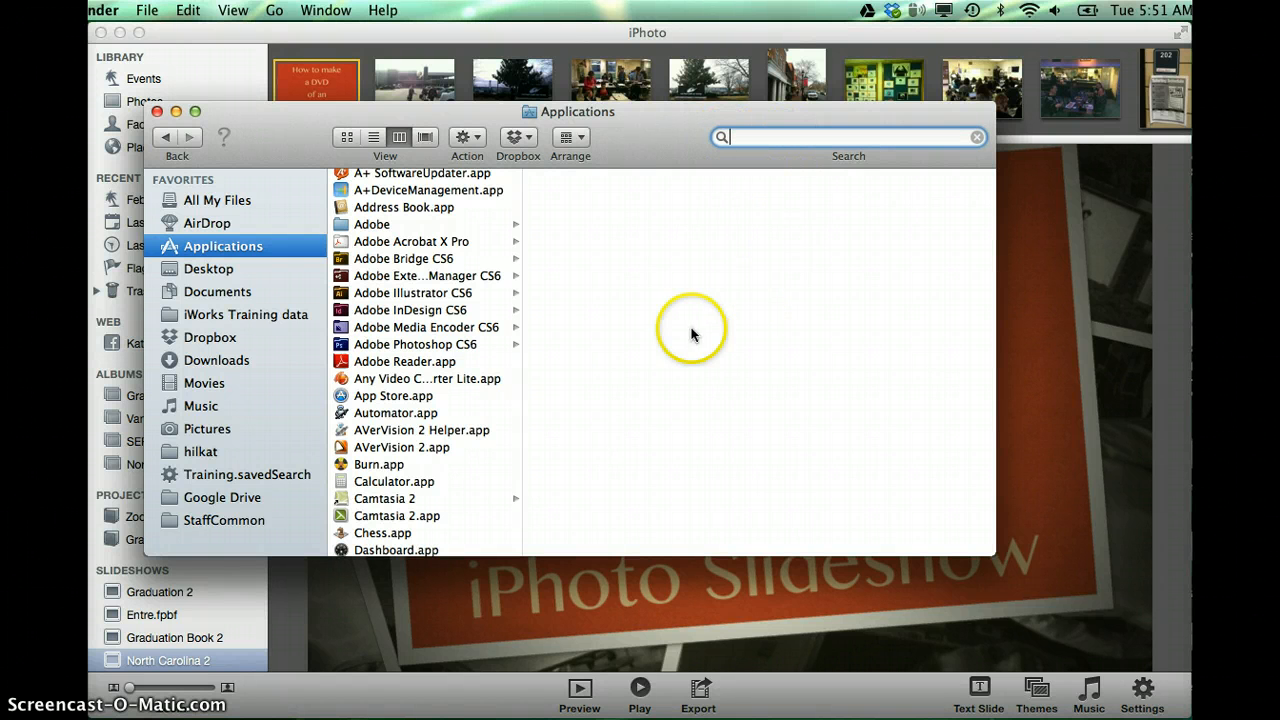
mouse_move(500, 466)
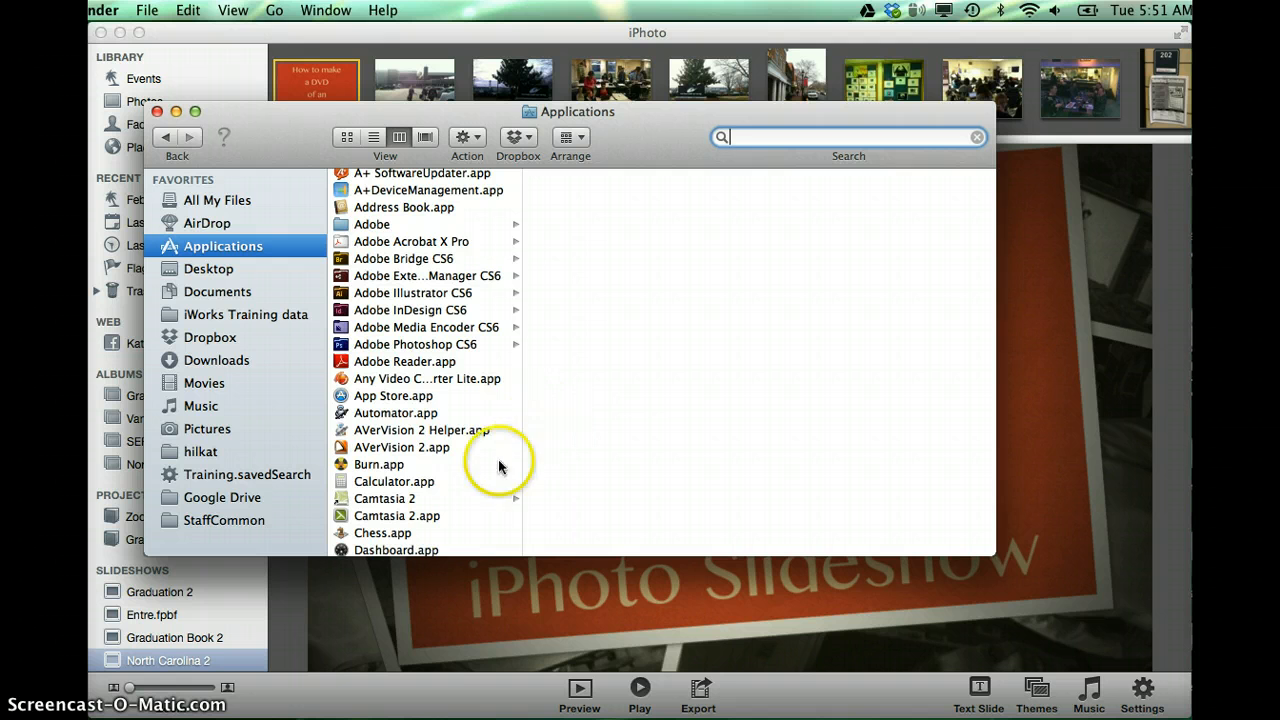
mouse_move(460, 504)
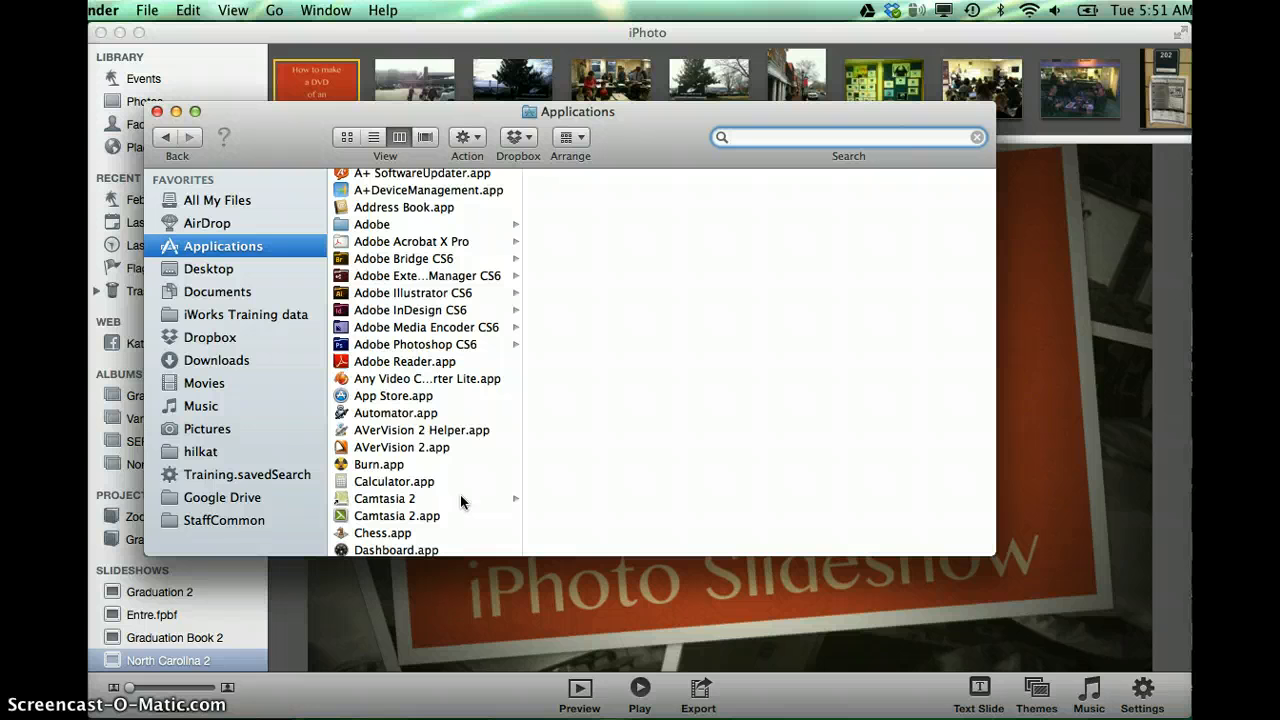
mouse_move(416, 468)
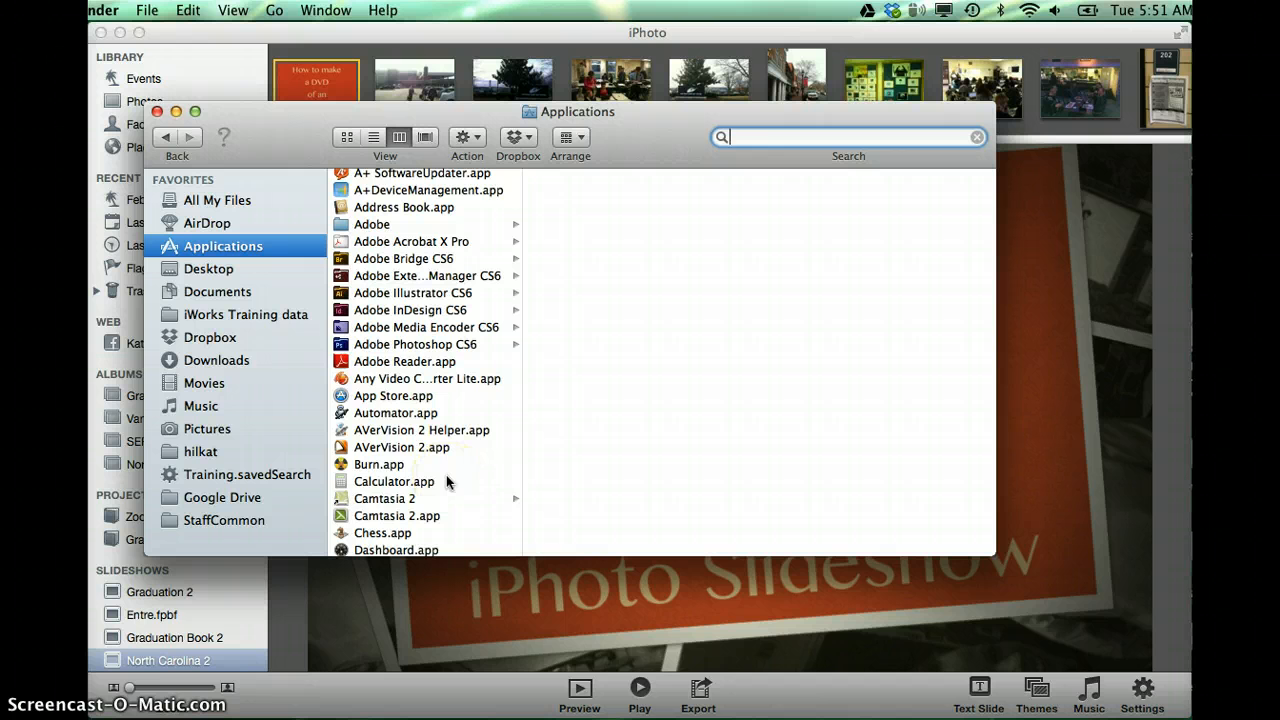
scroll(down, 3)
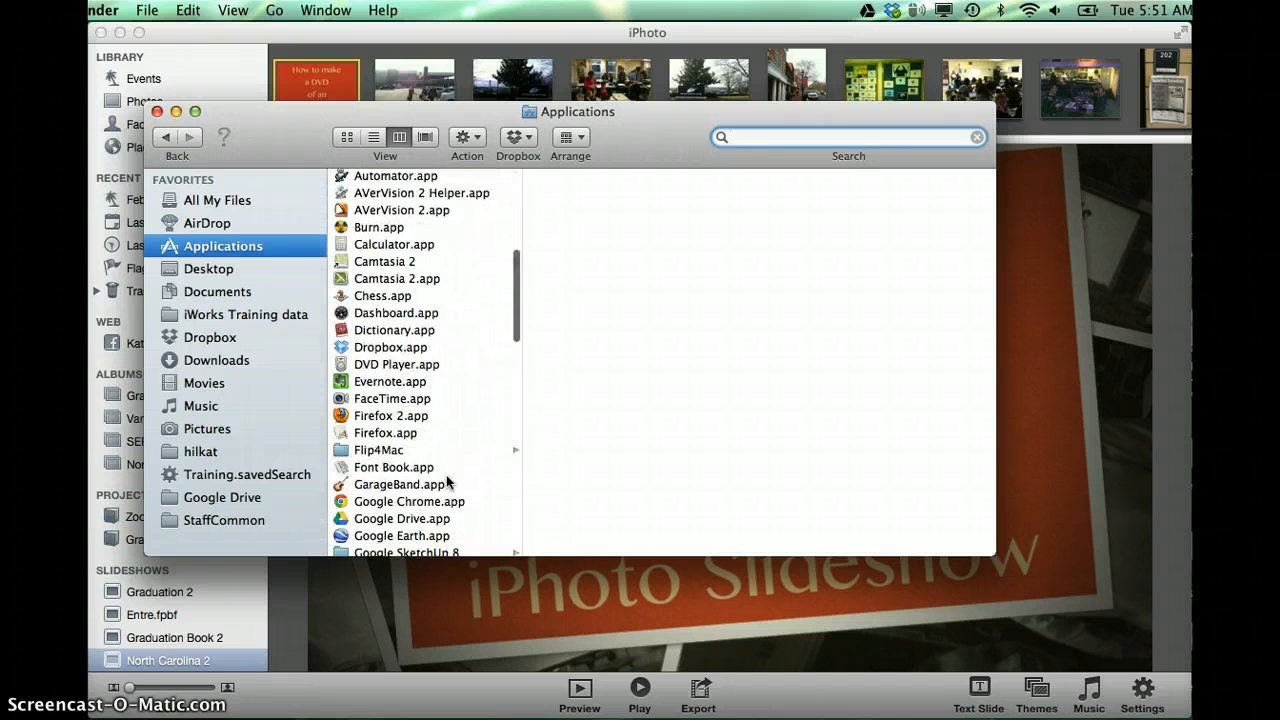
scroll(down, 3)
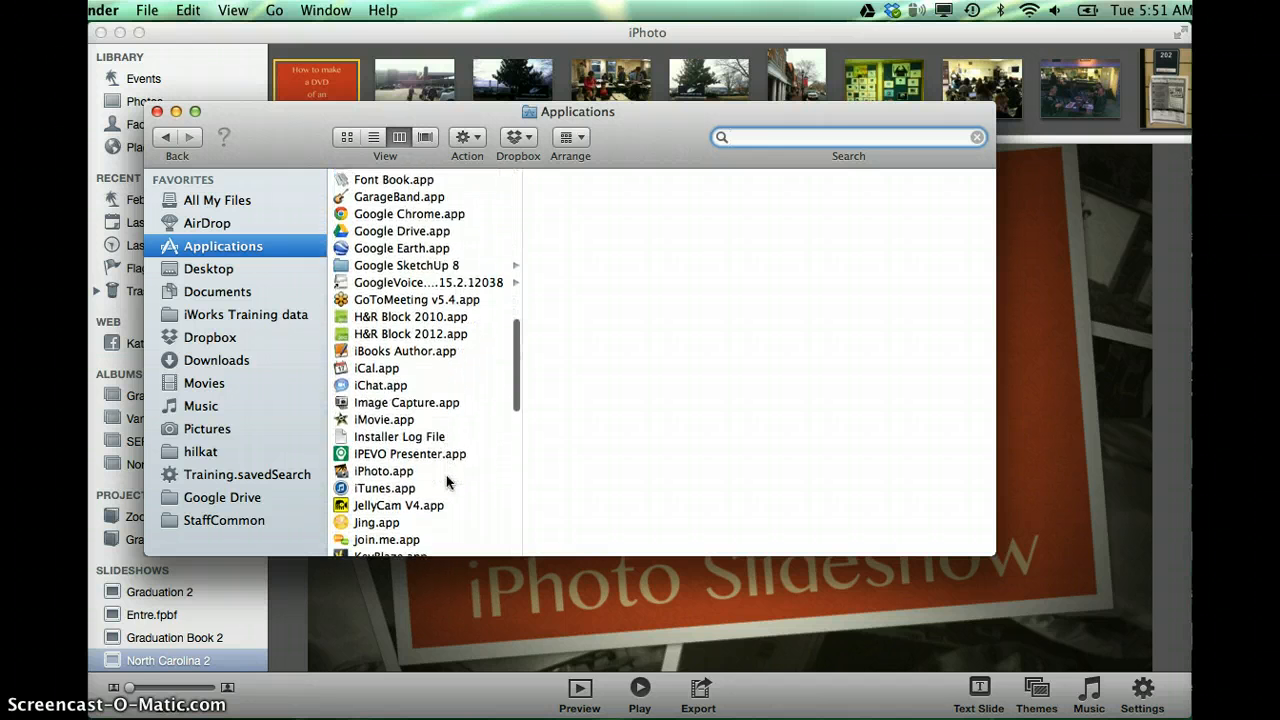
scroll(down, 3)
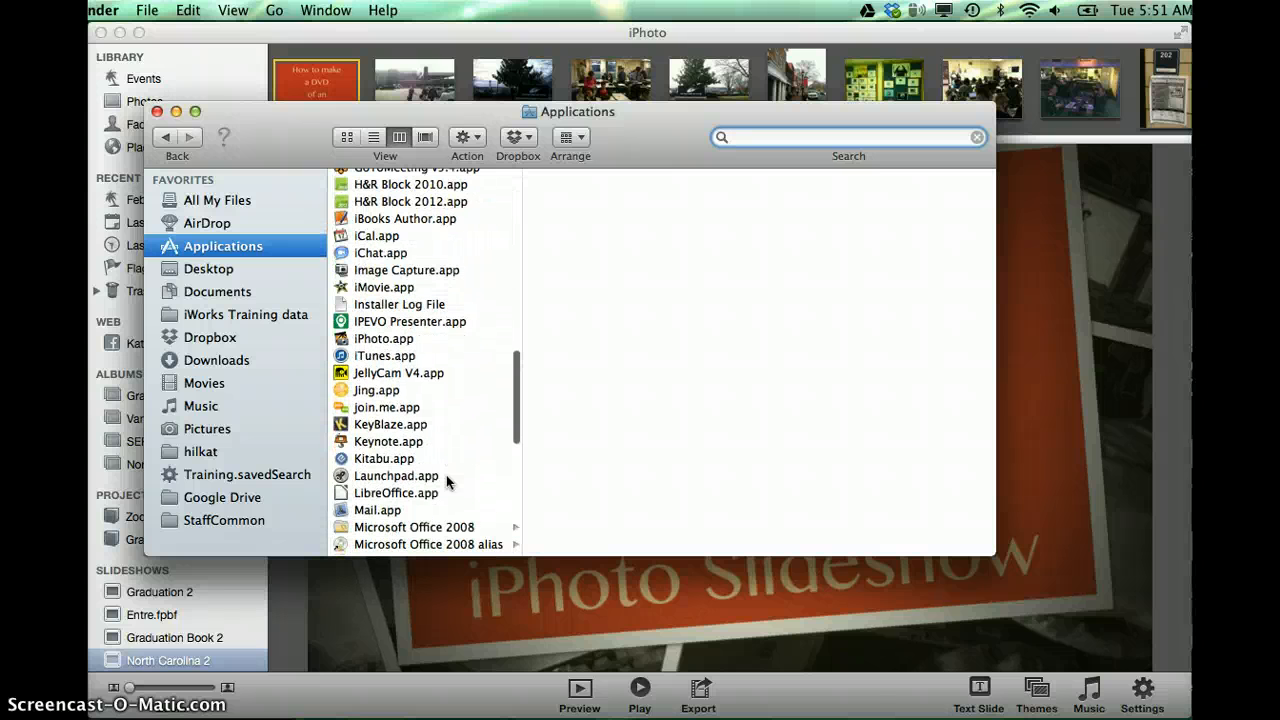
scroll(down, 3)
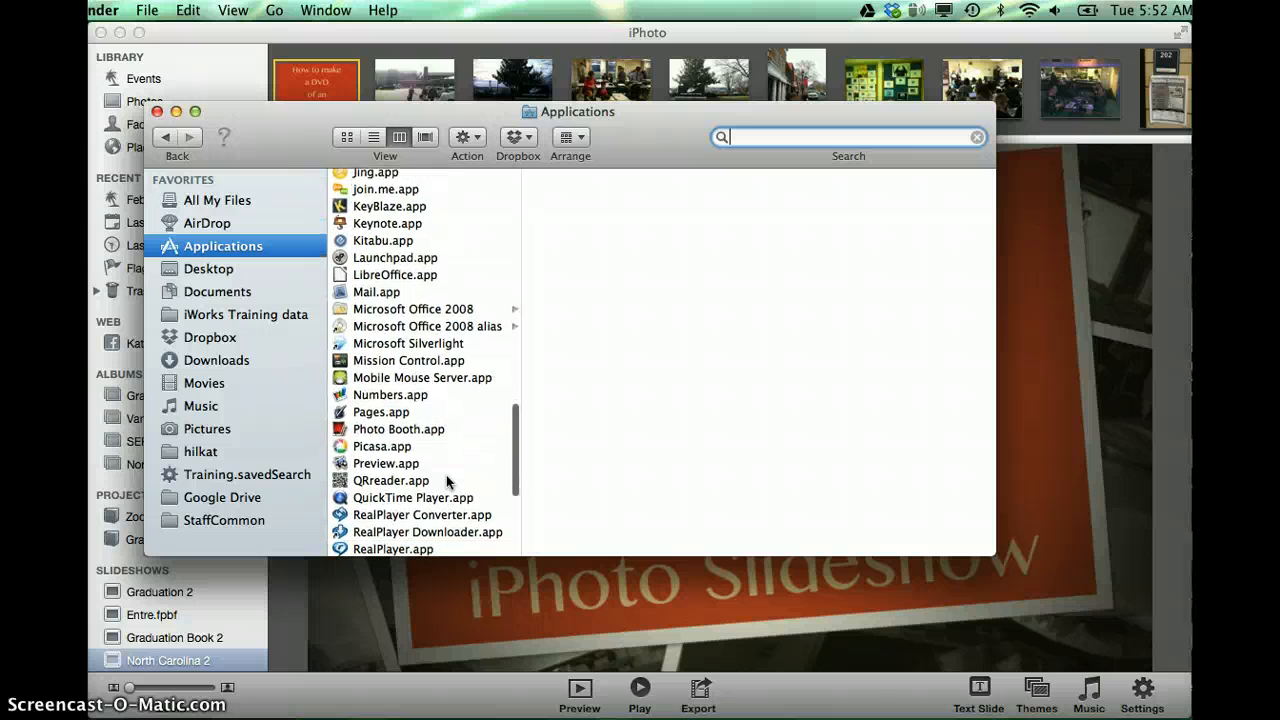
scroll(down, 3)
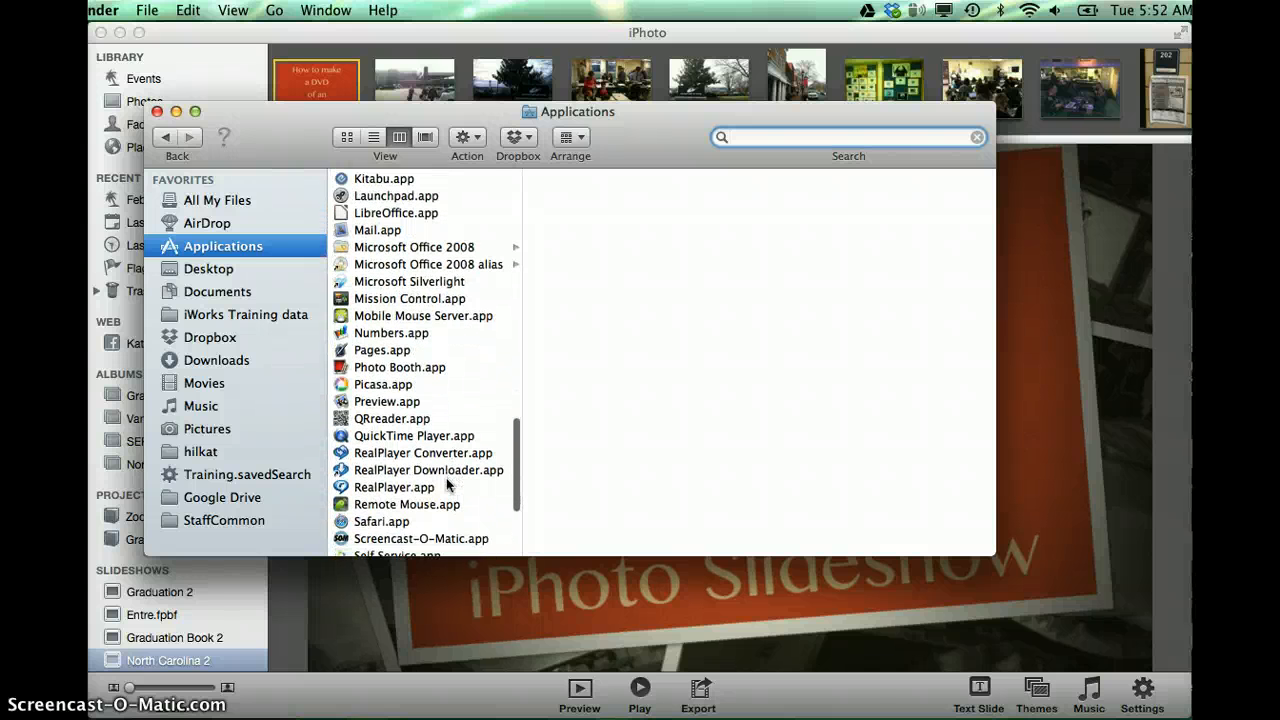
scroll(down, 3)
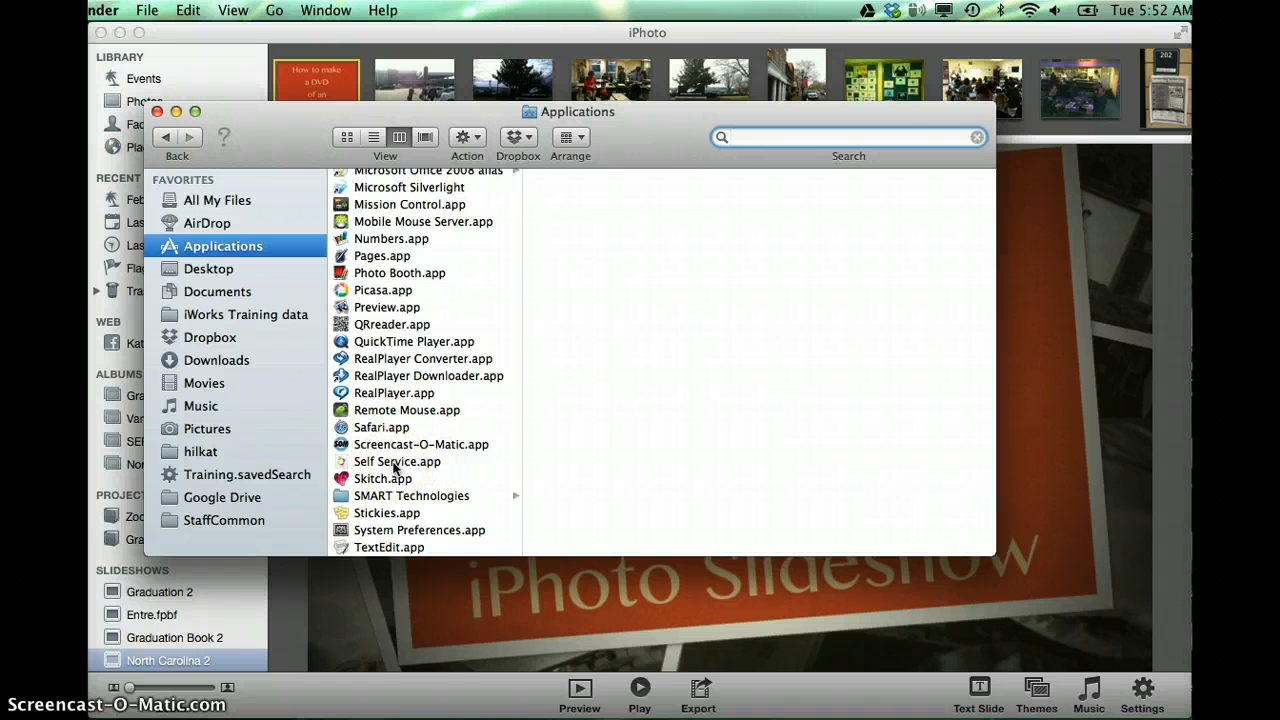
double_click(396, 460)
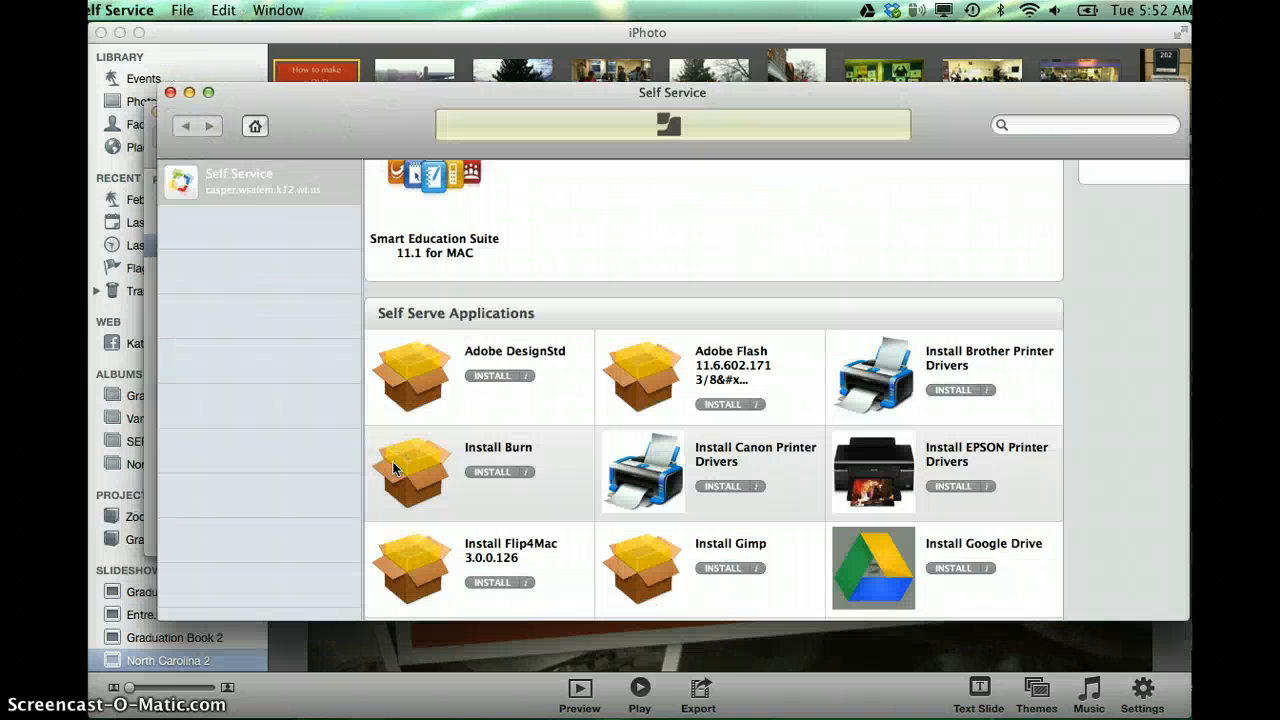
mouse_move(276, 428)
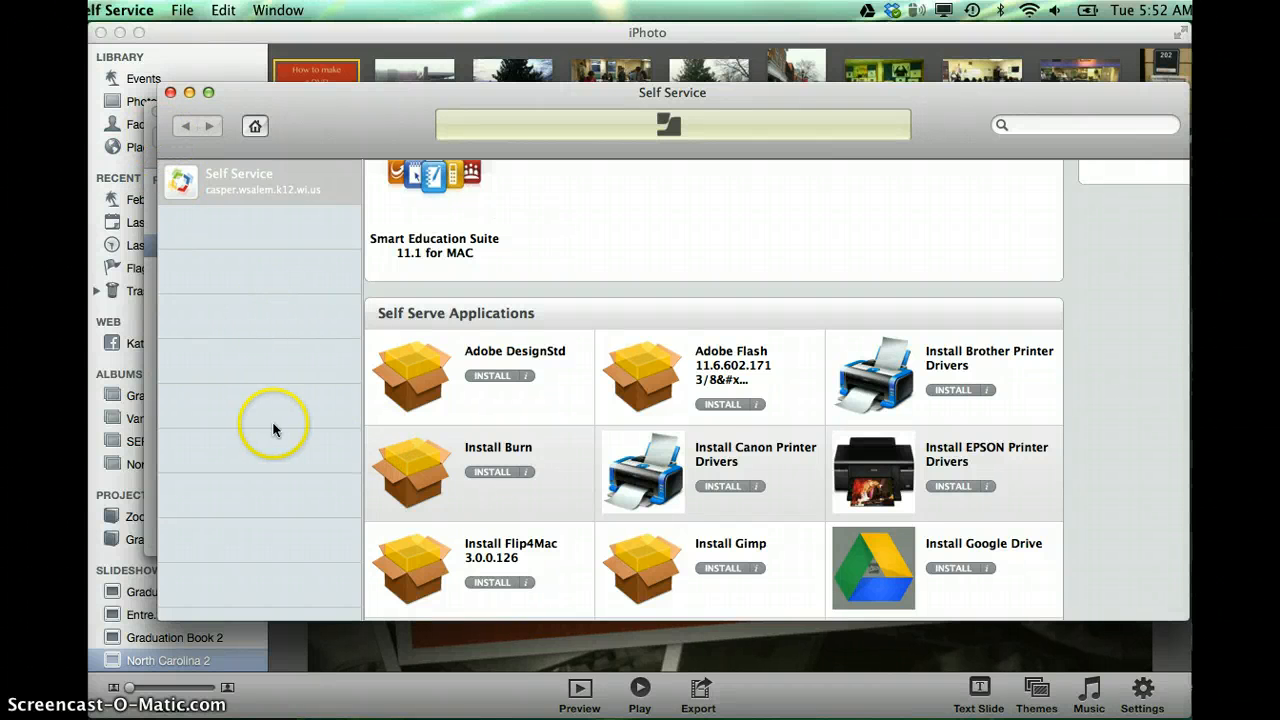
mouse_move(984, 462)
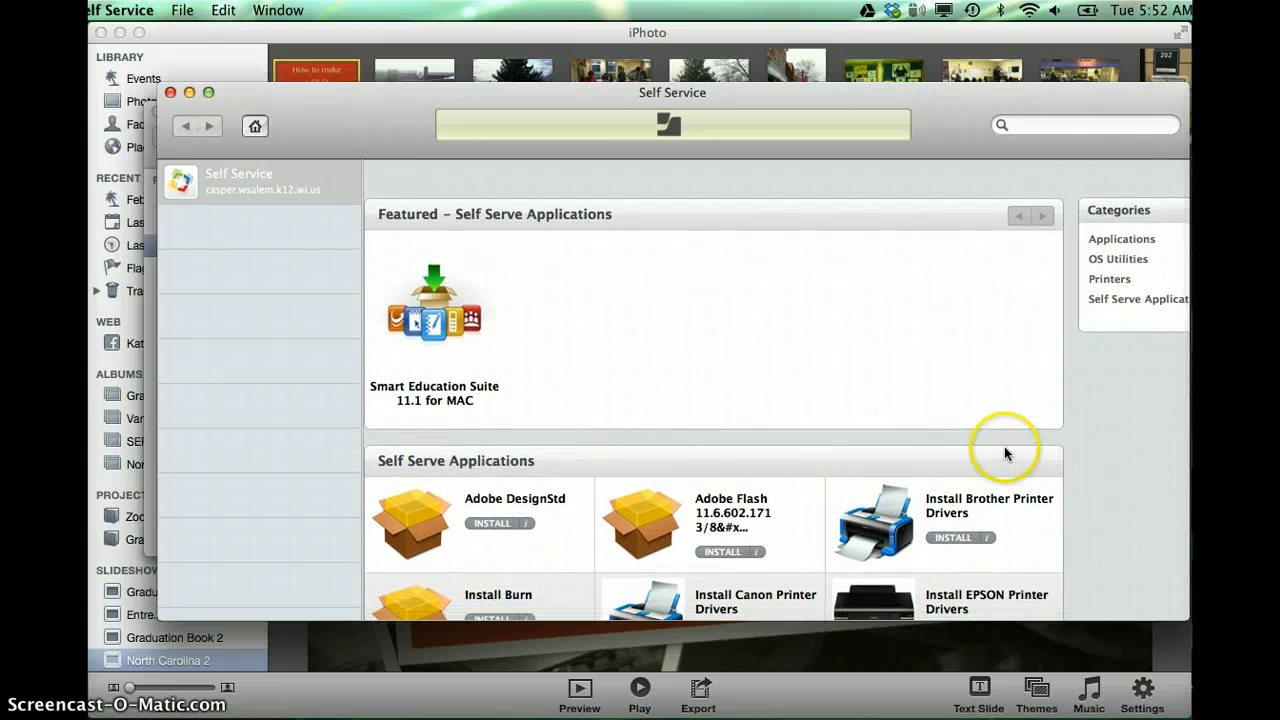
mouse_move(850, 352)
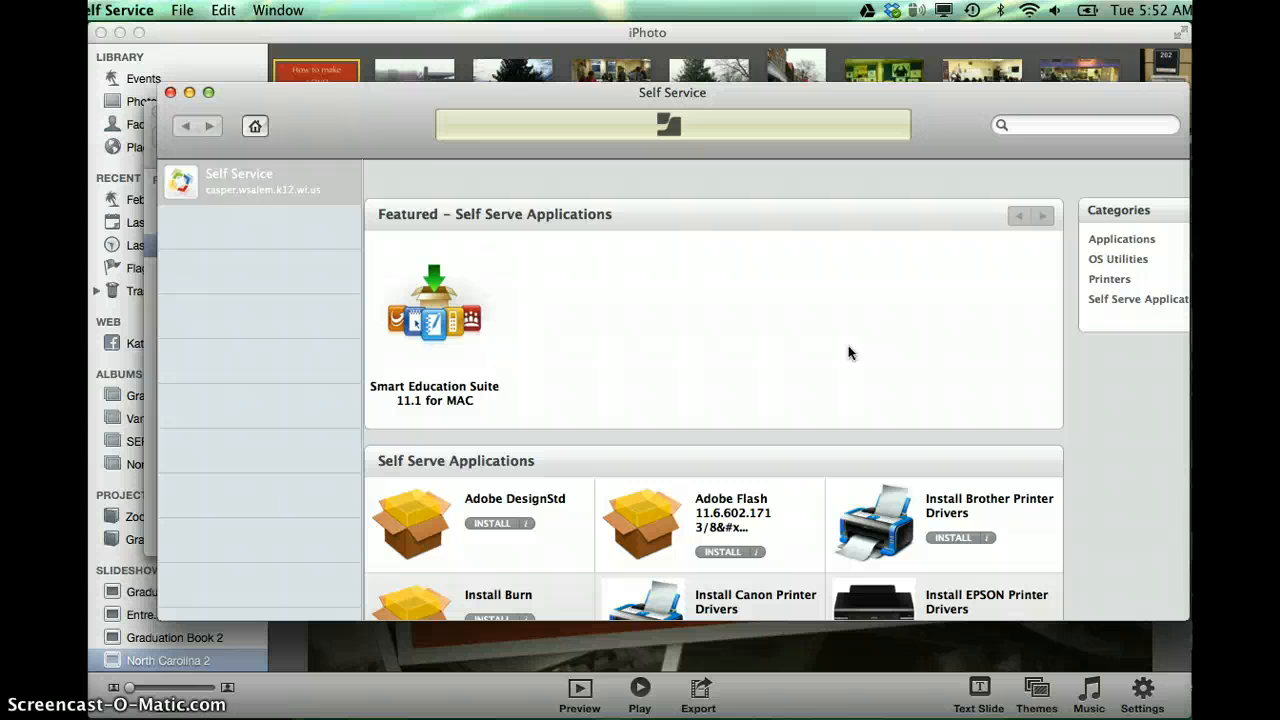
mouse_move(724, 384)
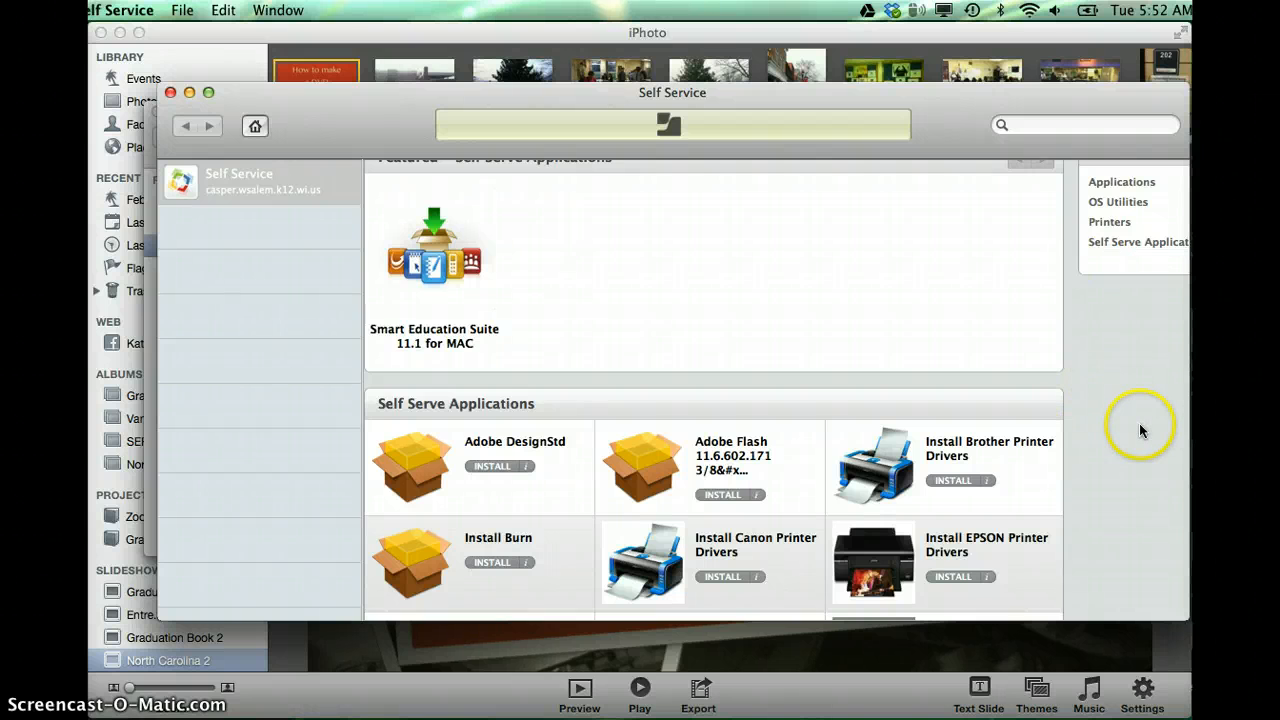
scroll(down, 3)
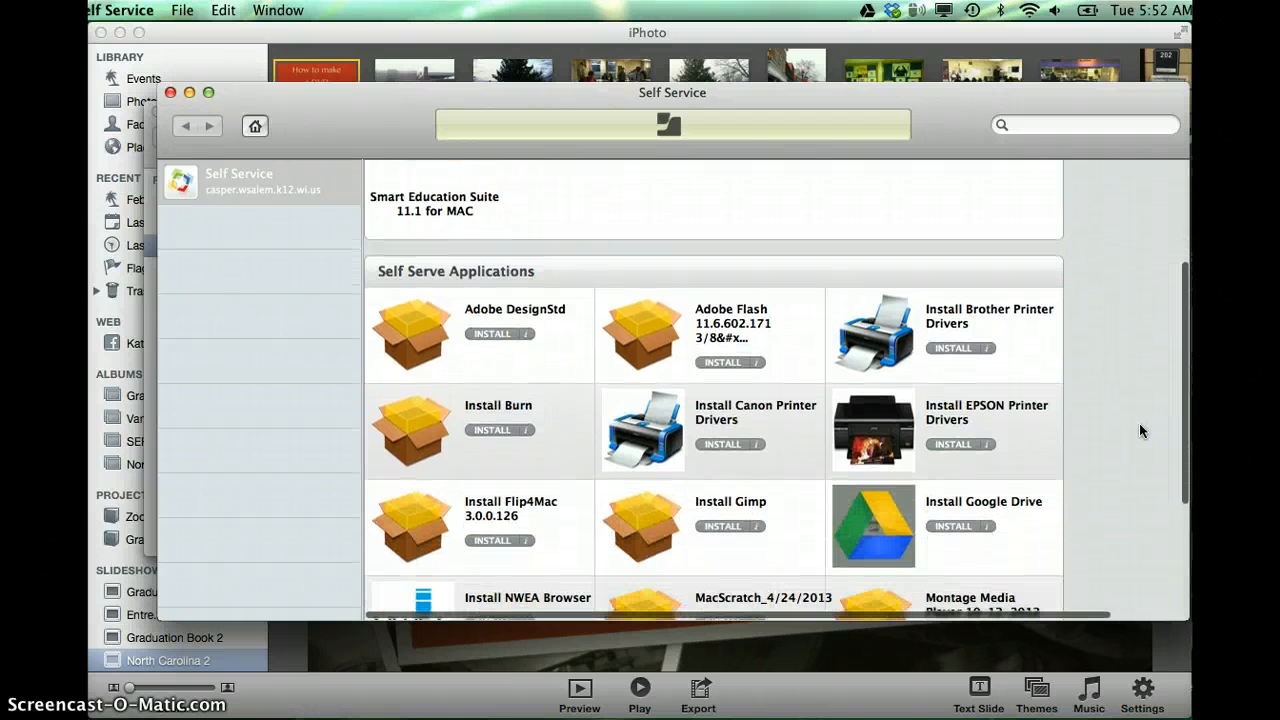
scroll(down, 3)
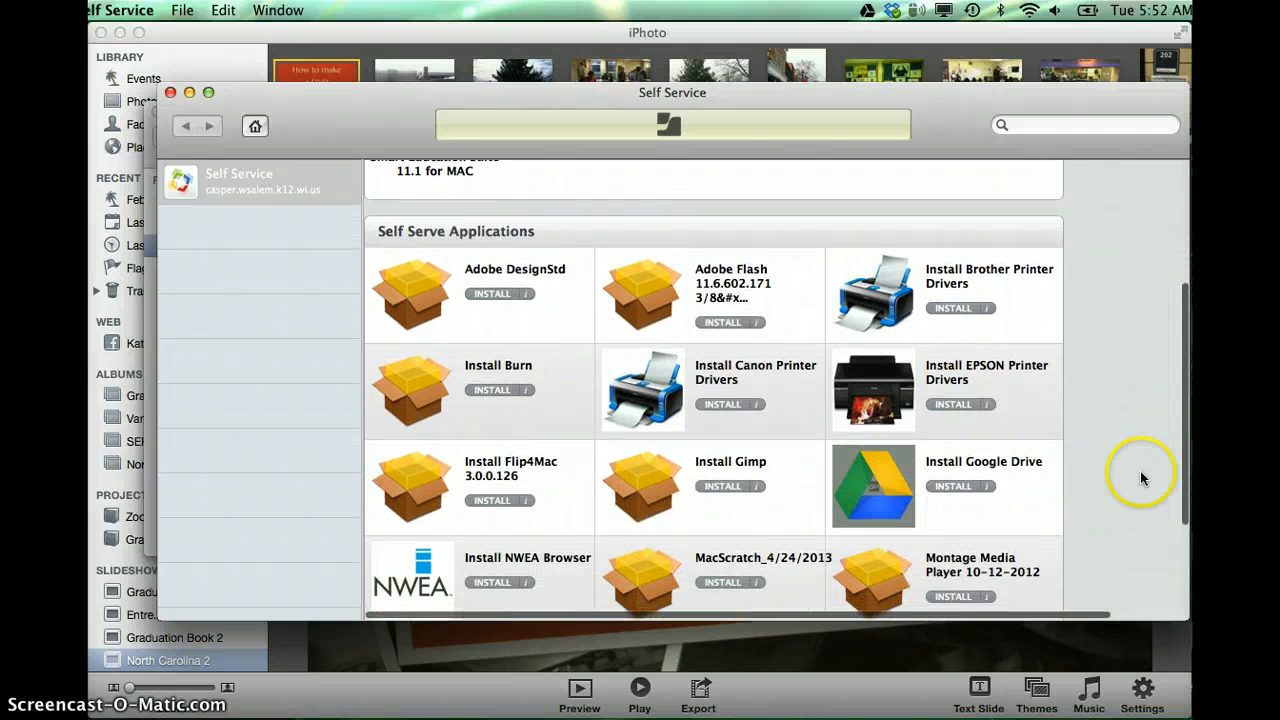
scroll(down, 3)
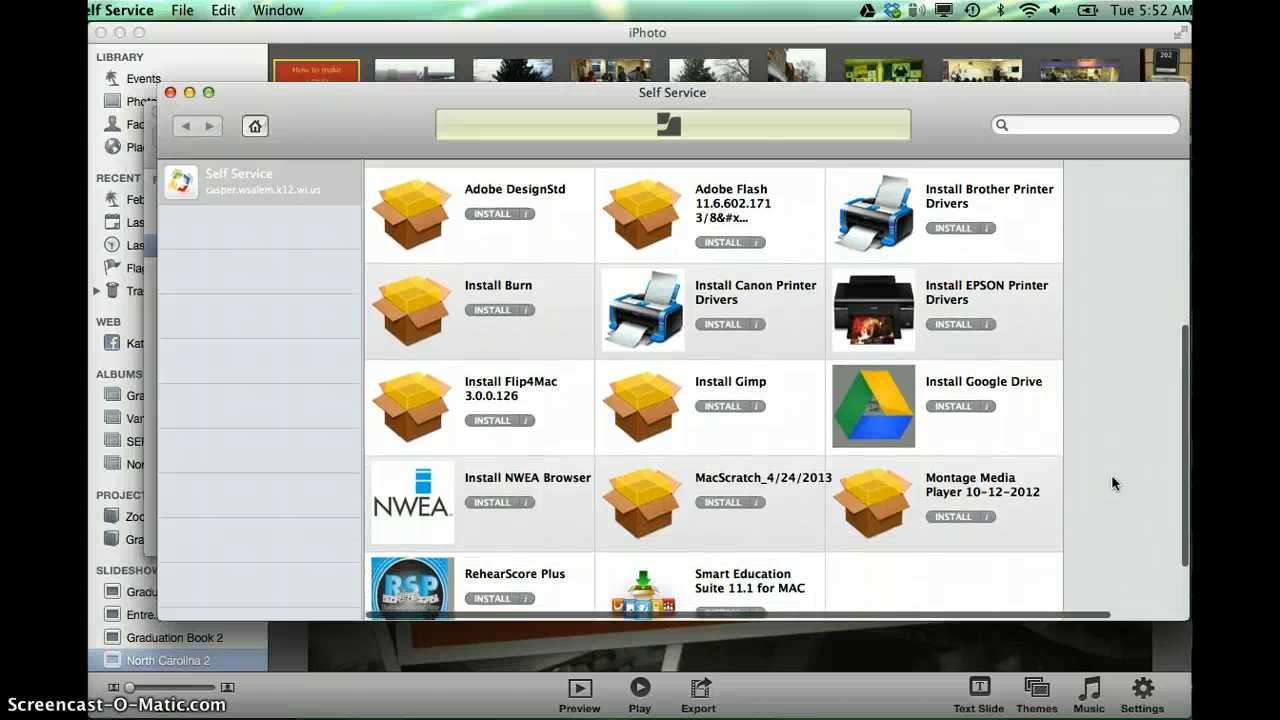
Step: Launch Burn.app from the Applications folder
scroll(down, 3)
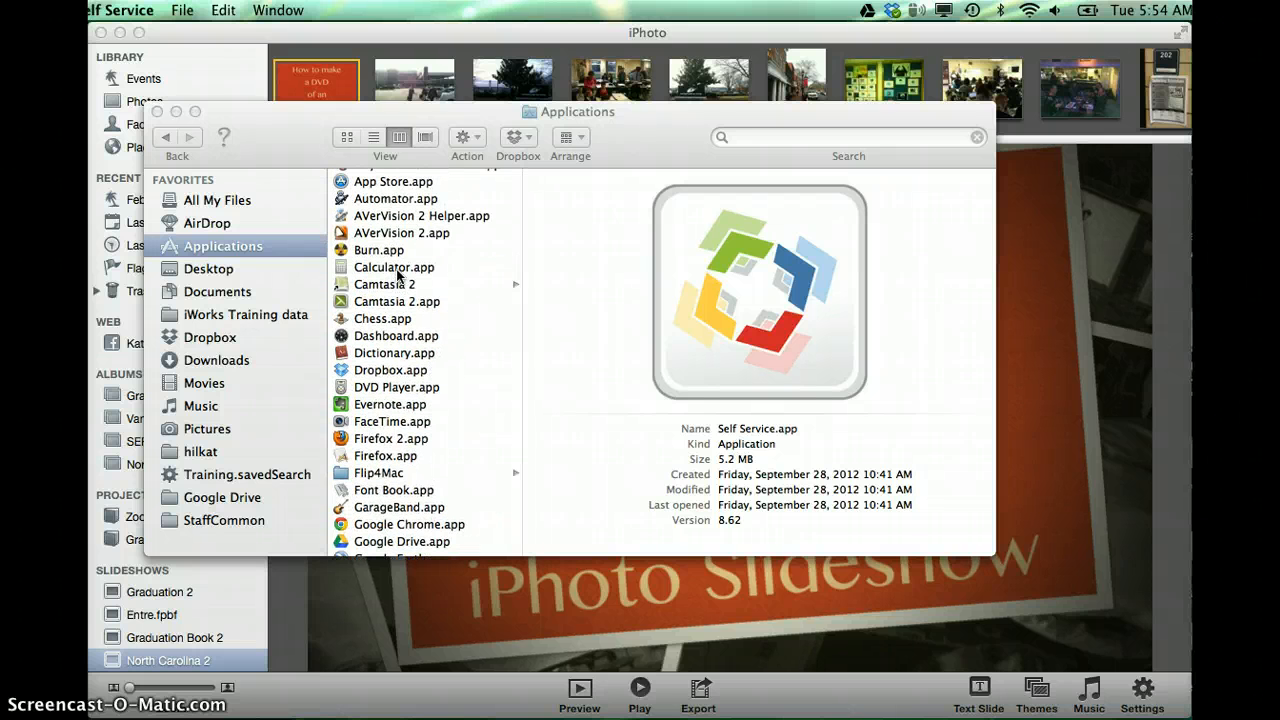
click(378, 250)
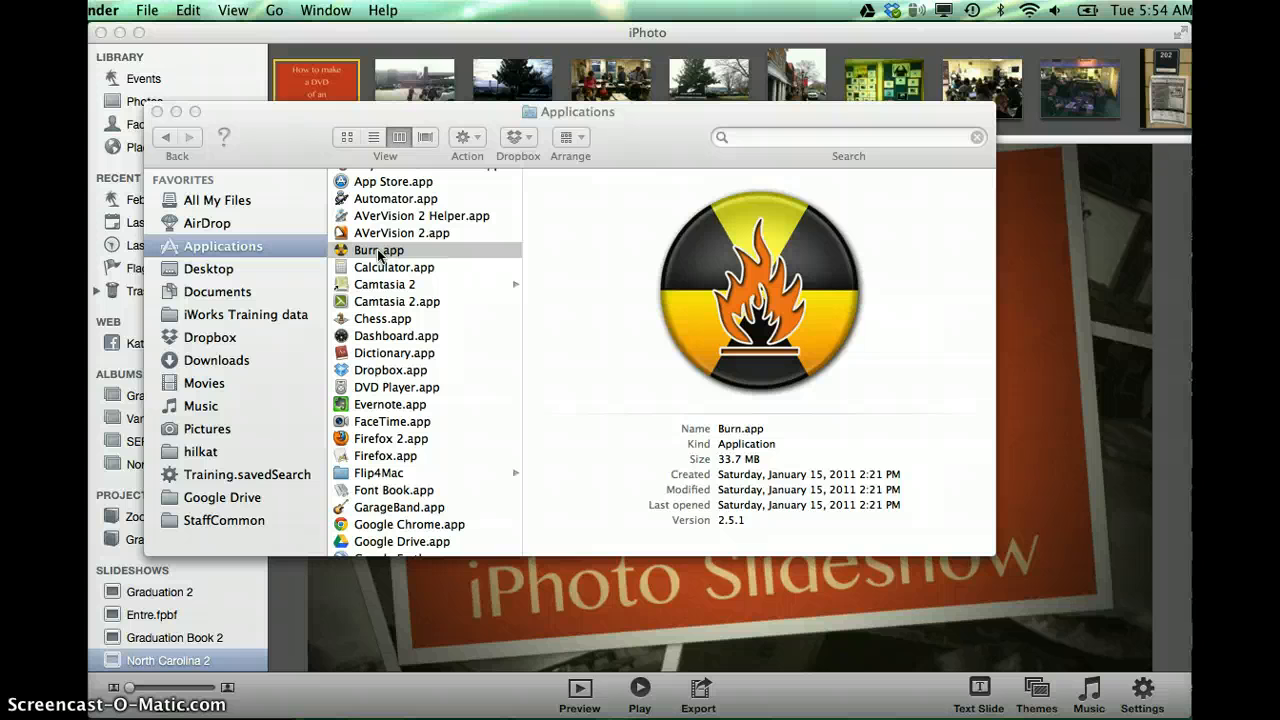
double_click(378, 250)
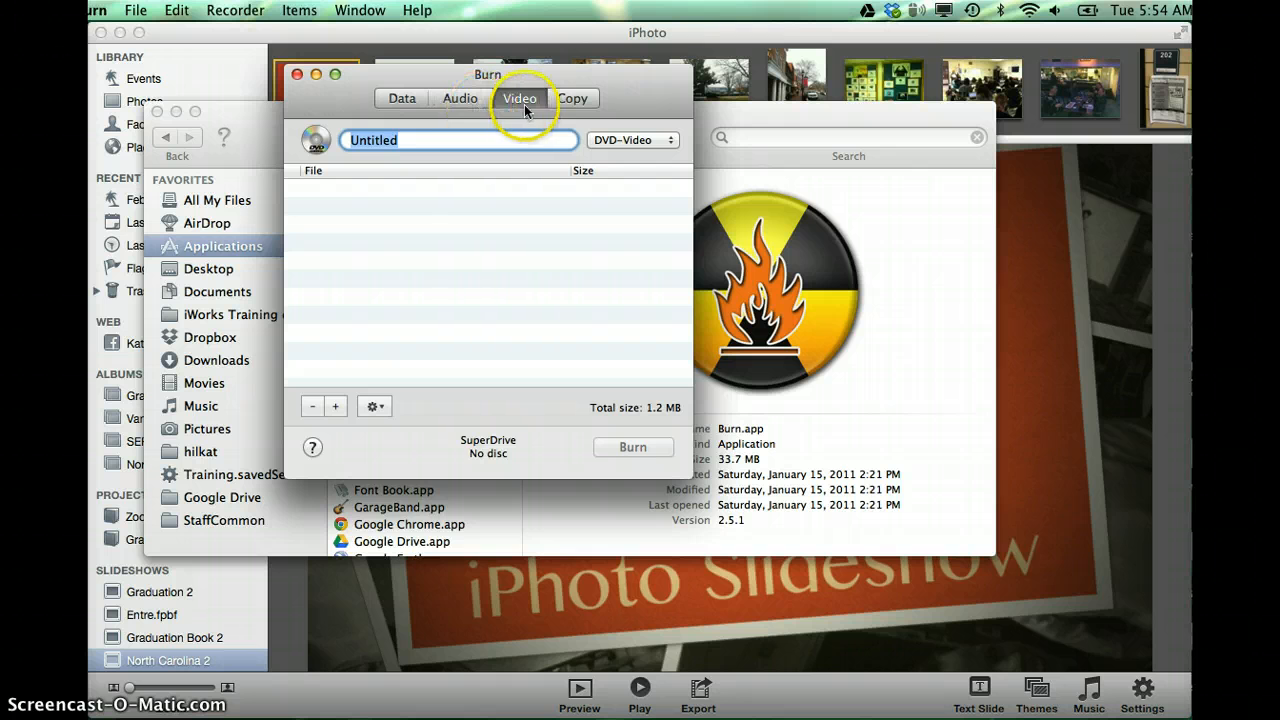
mouse_move(572, 100)
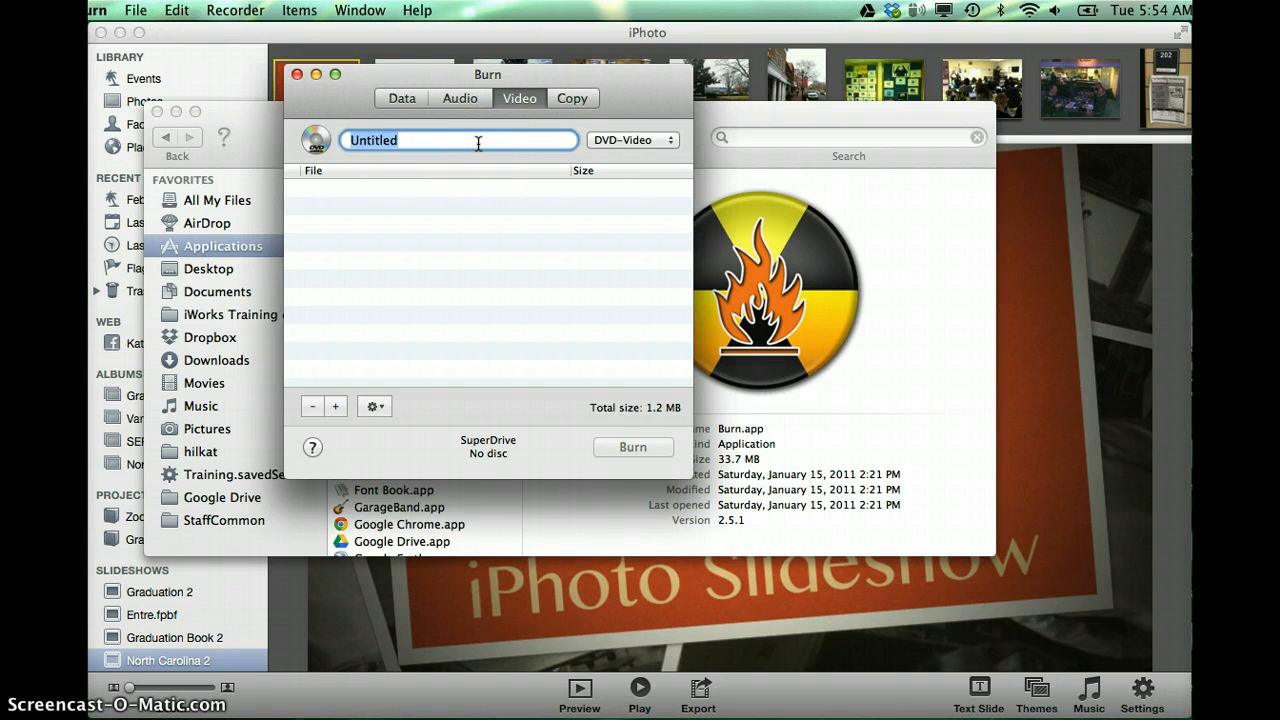
Step: Name the DVD-Video disc North Carolina and start adding a movie to it
text(North Carolina)
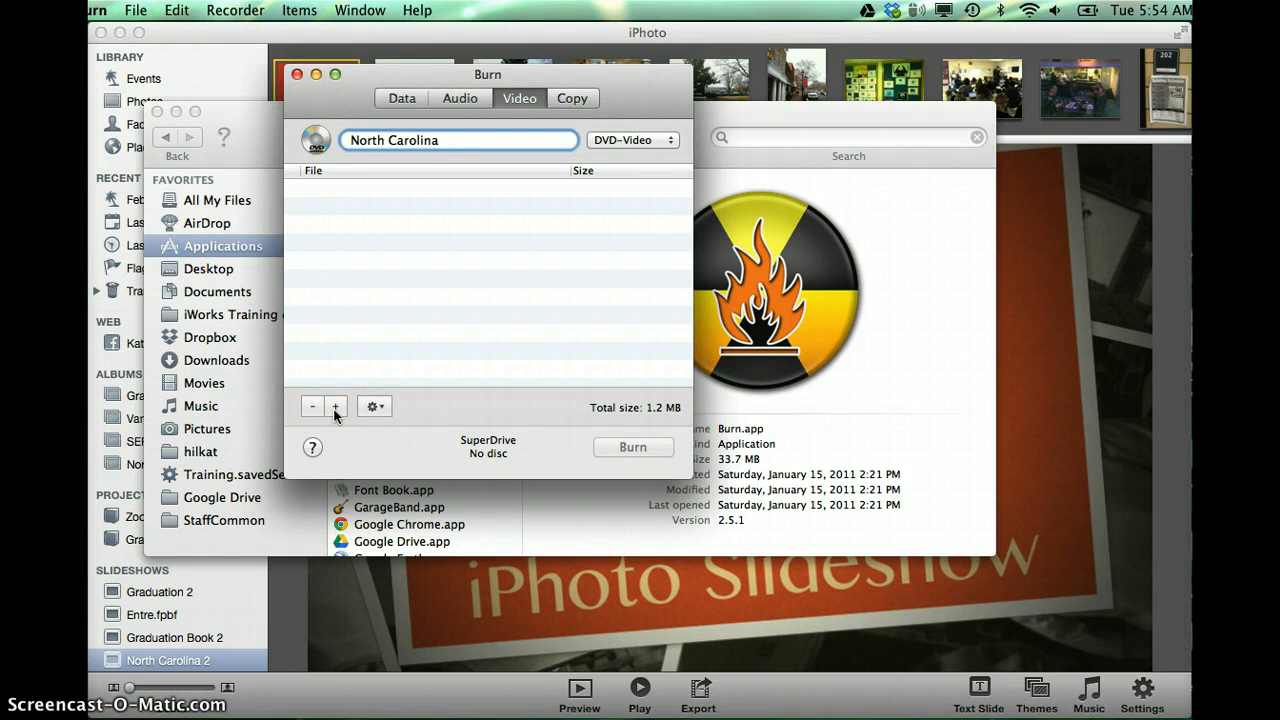
click(458, 140)
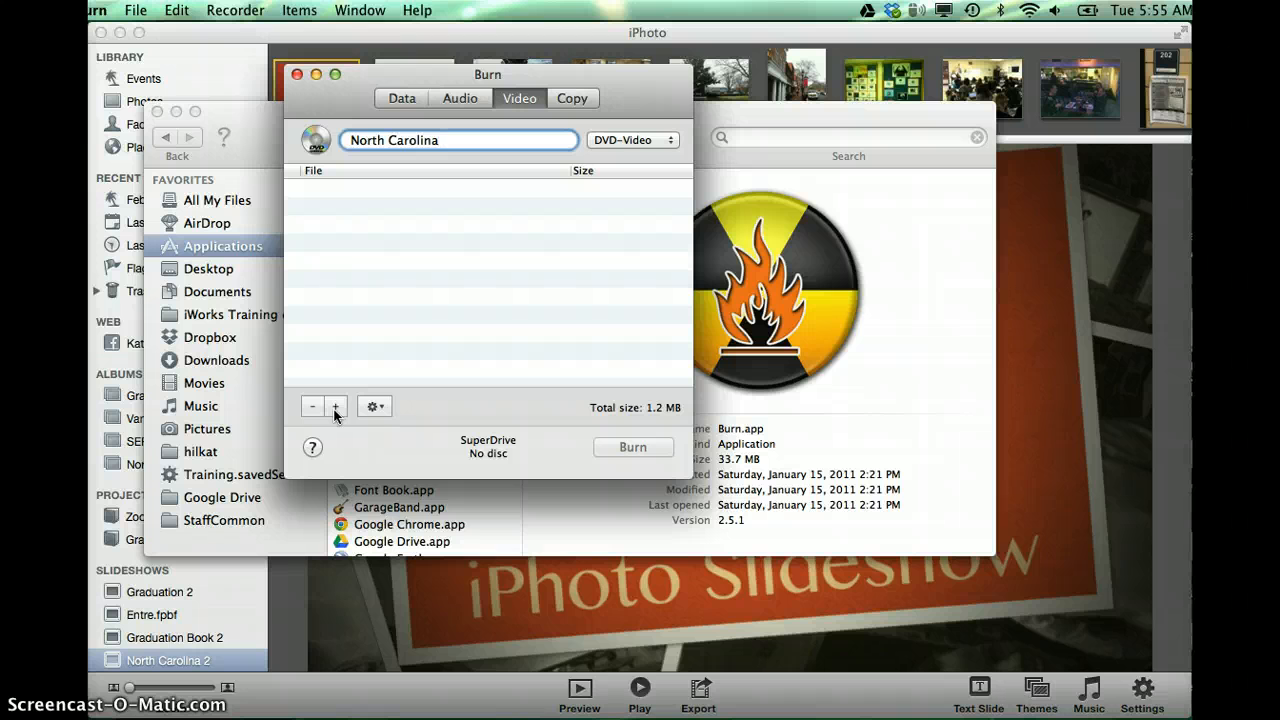
Step: Choose North Carolina.mov from the Movies folder to add to the video disc
click(336, 406)
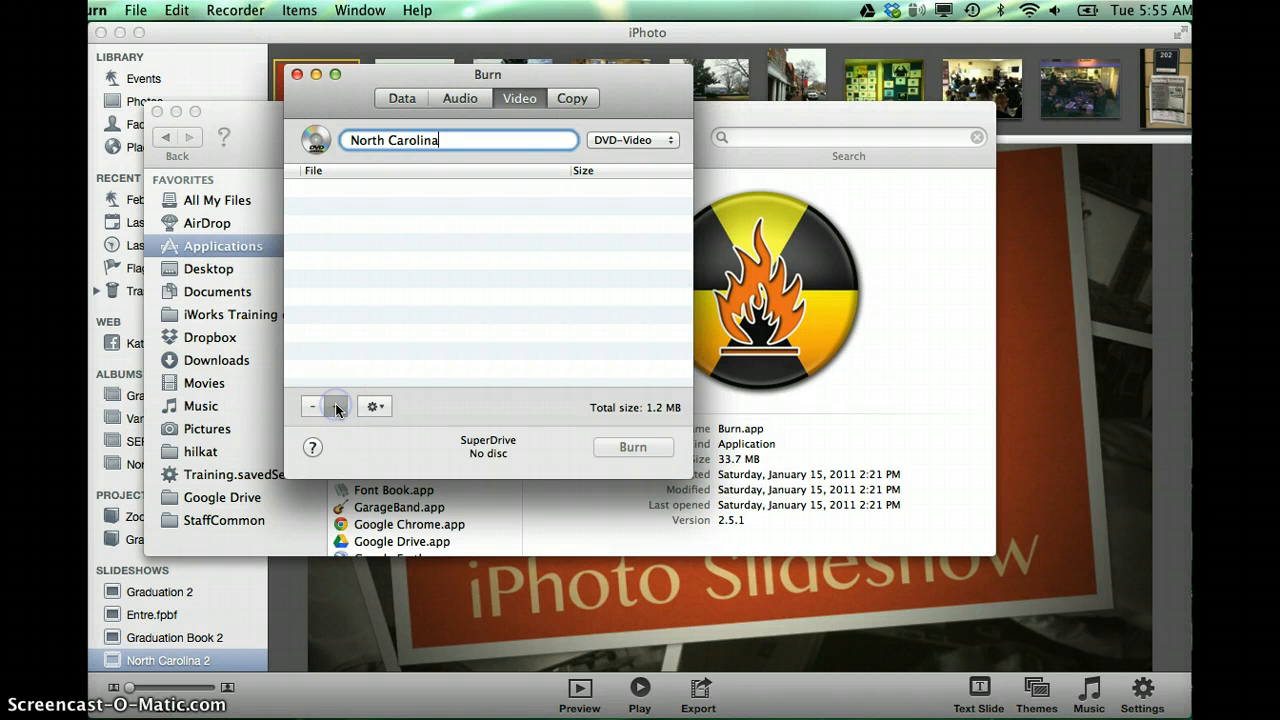
click(336, 406)
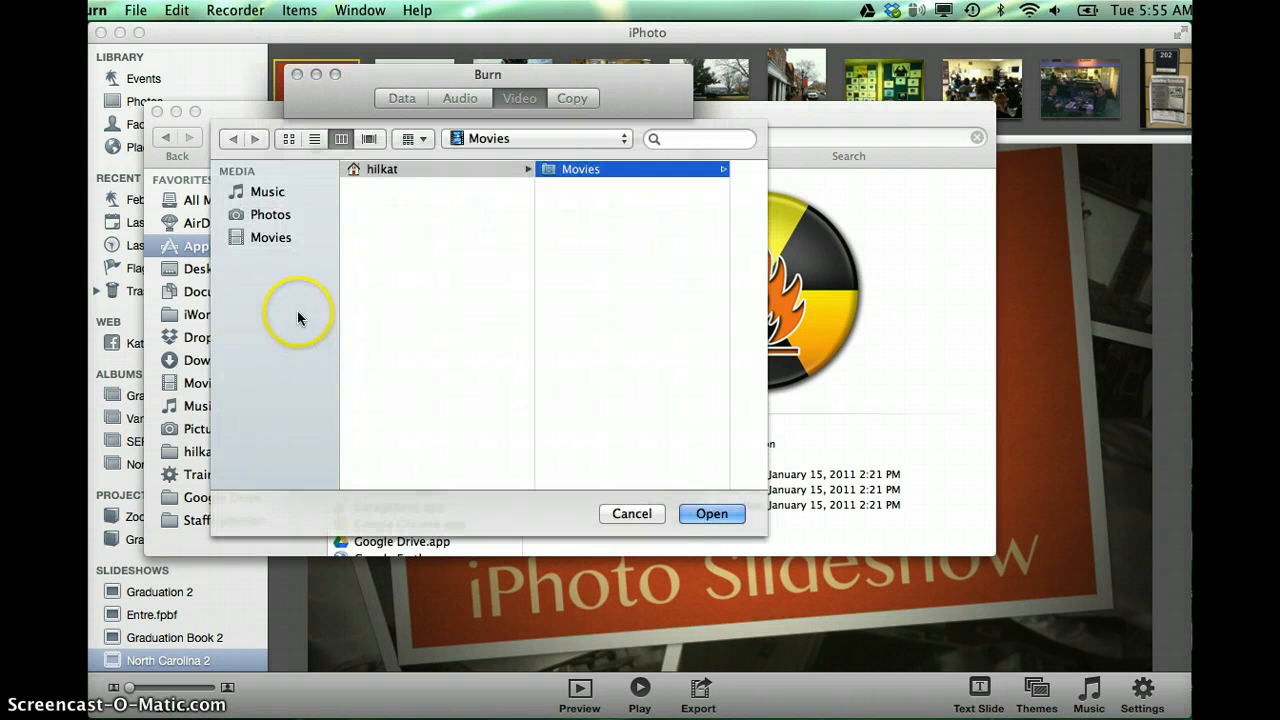
click(382, 168)
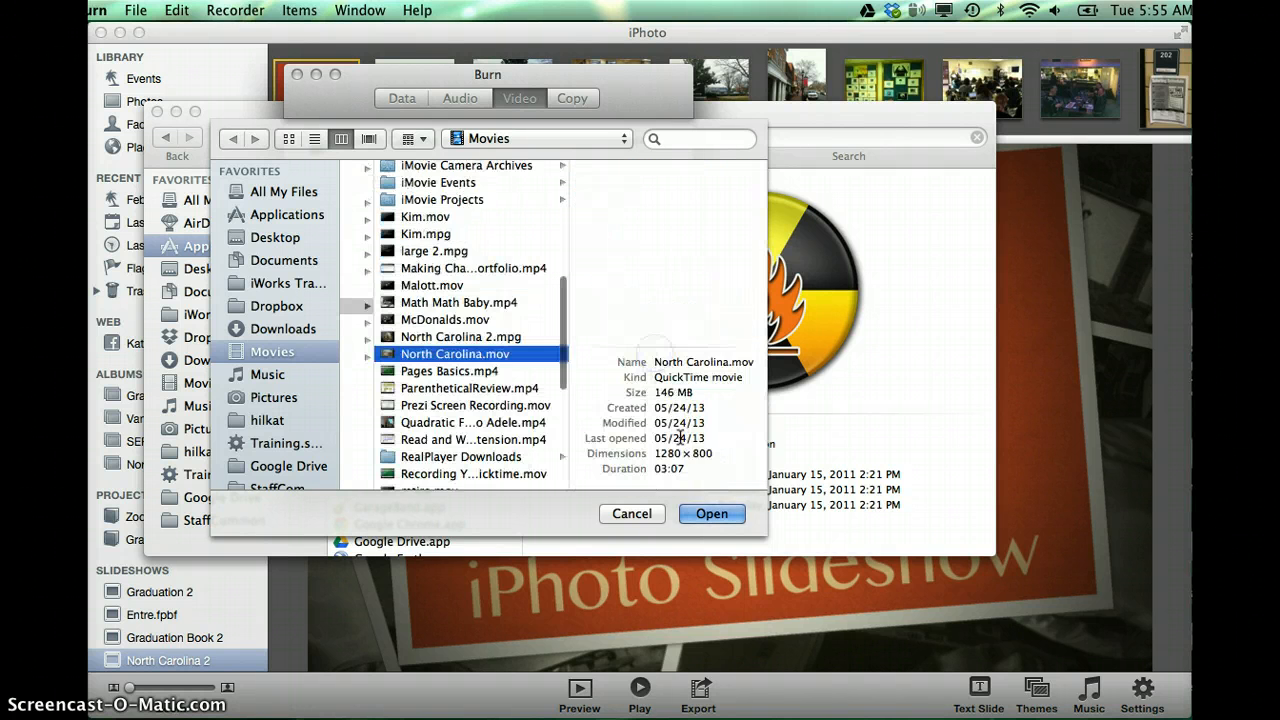
click(712, 512)
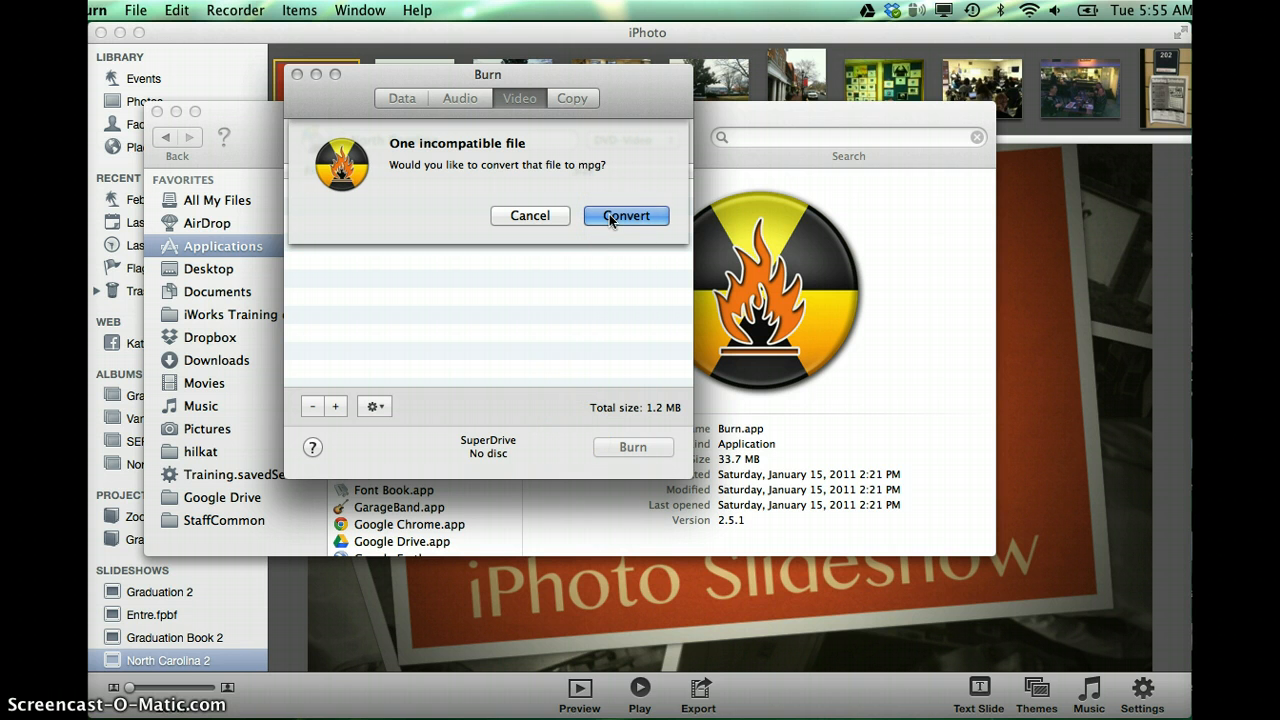
Step: Convert North Carolina.mov to an NTSC mpg saved in the Movies folder
click(624, 216)
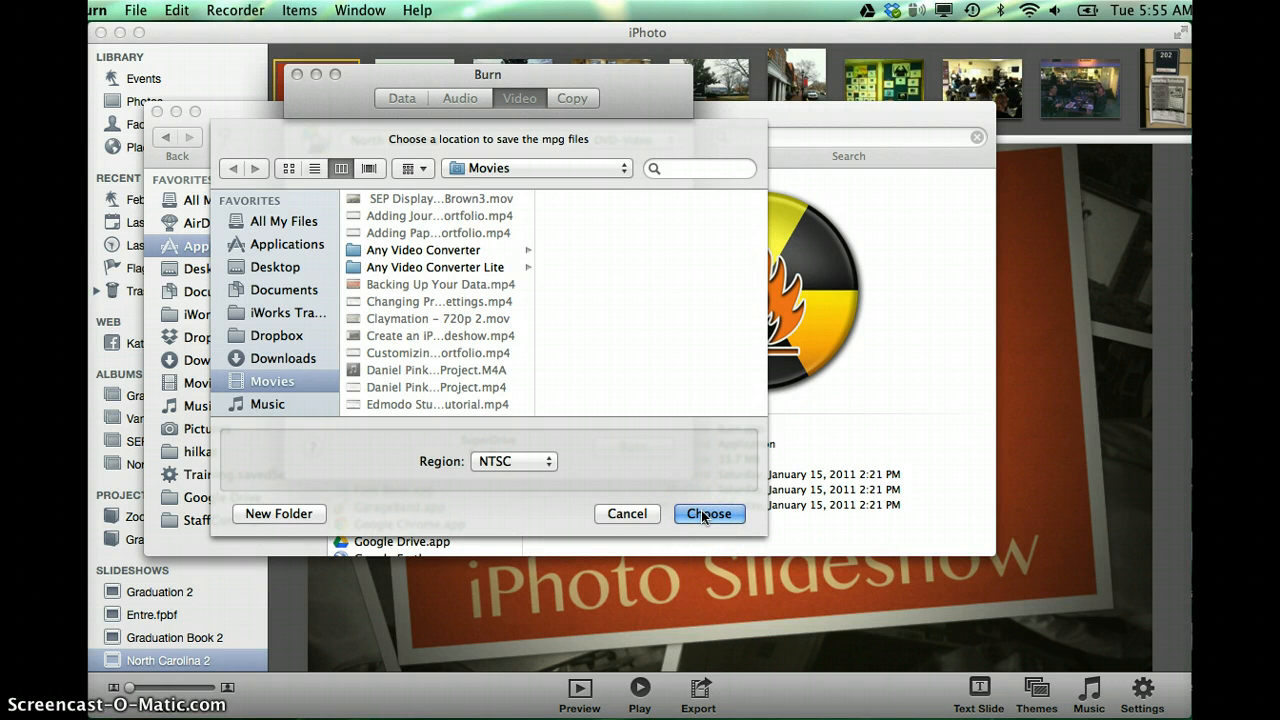
click(708, 512)
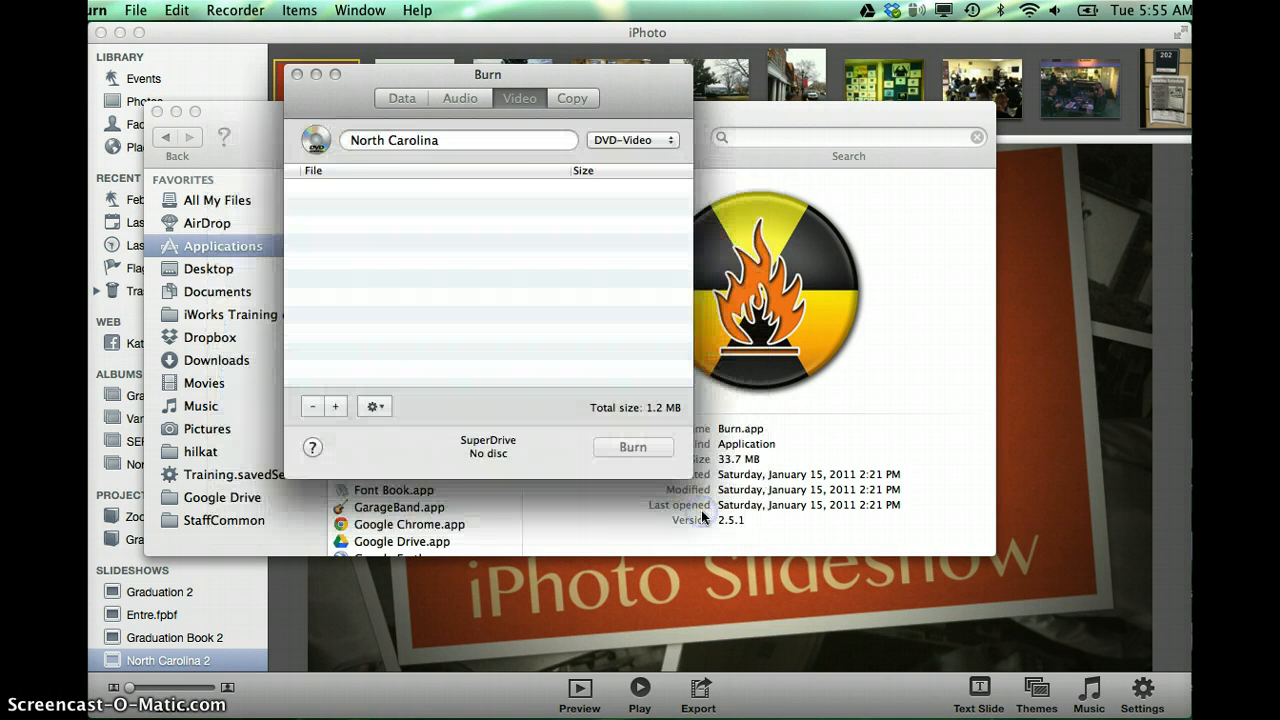
click(632, 448)
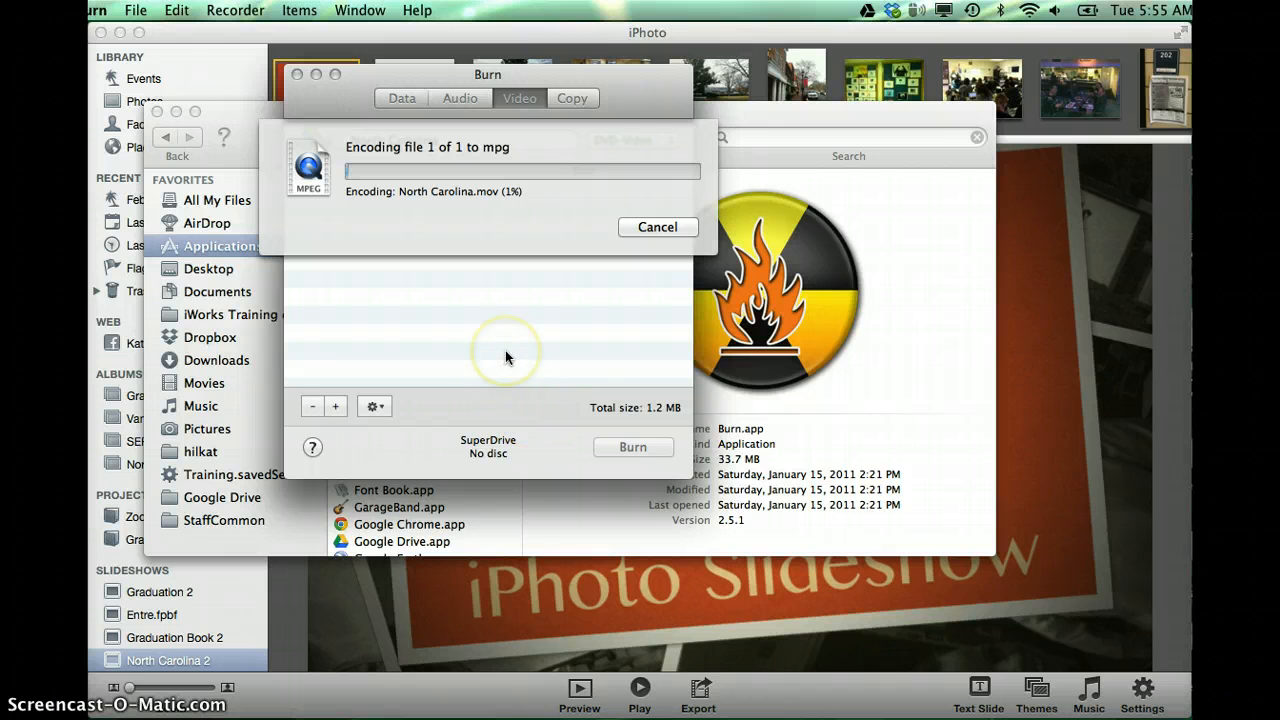
mouse_move(420, 472)
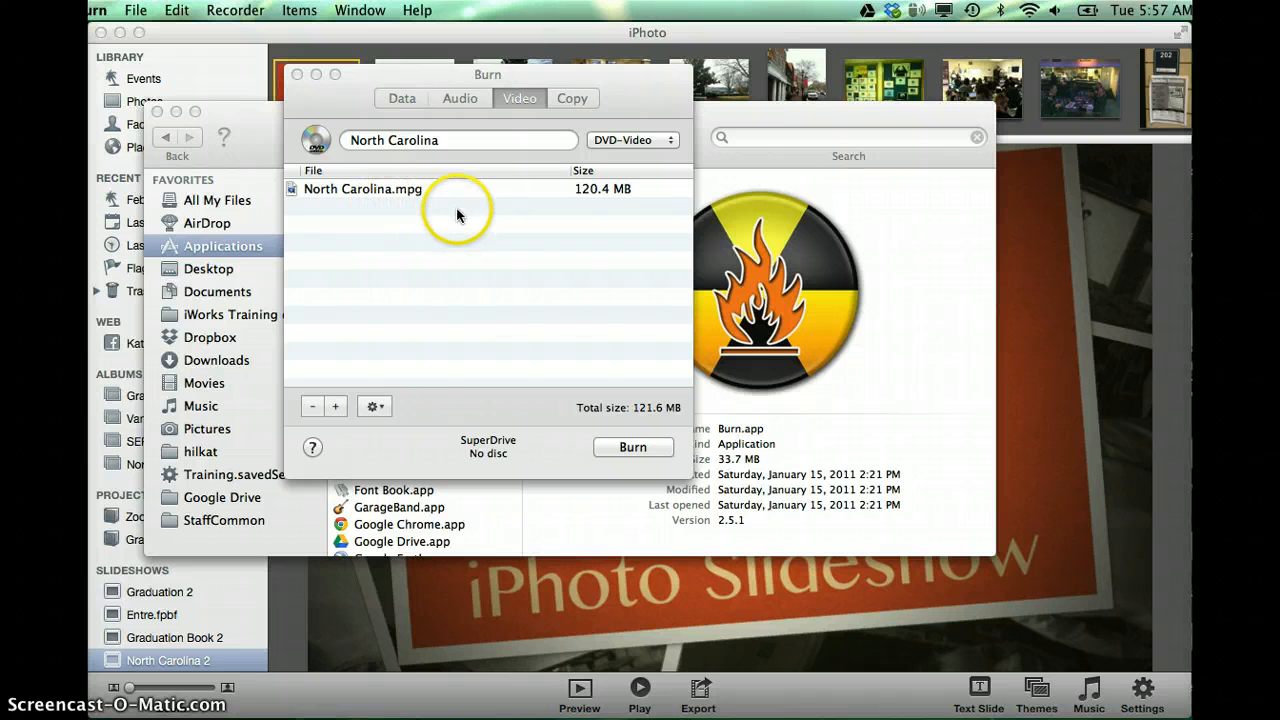
mouse_move(472, 298)
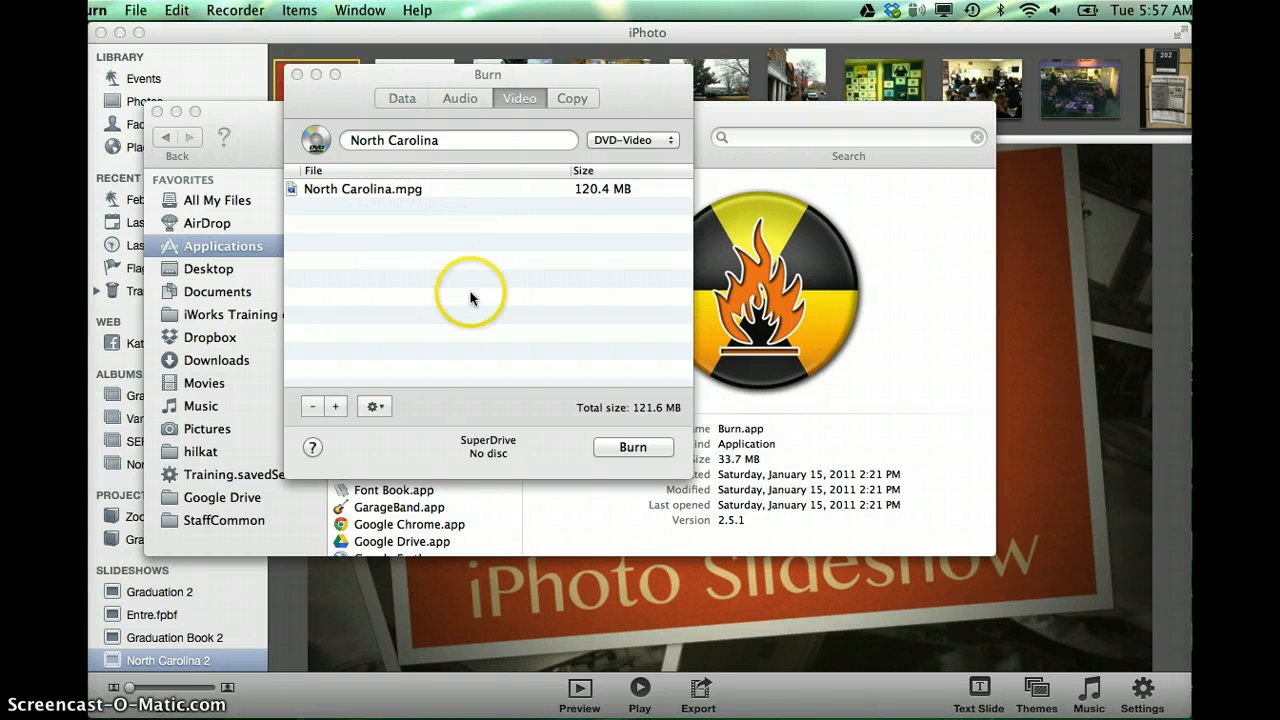
mouse_move(496, 348)
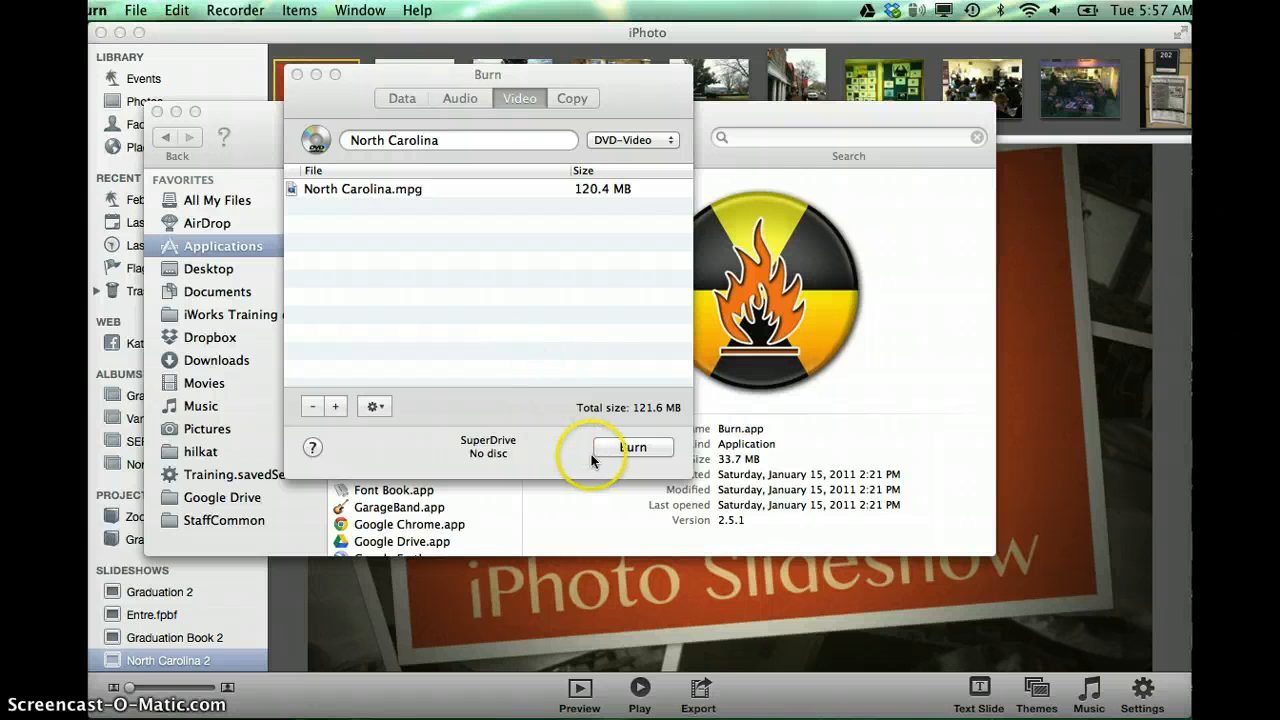
mouse_move(424, 470)
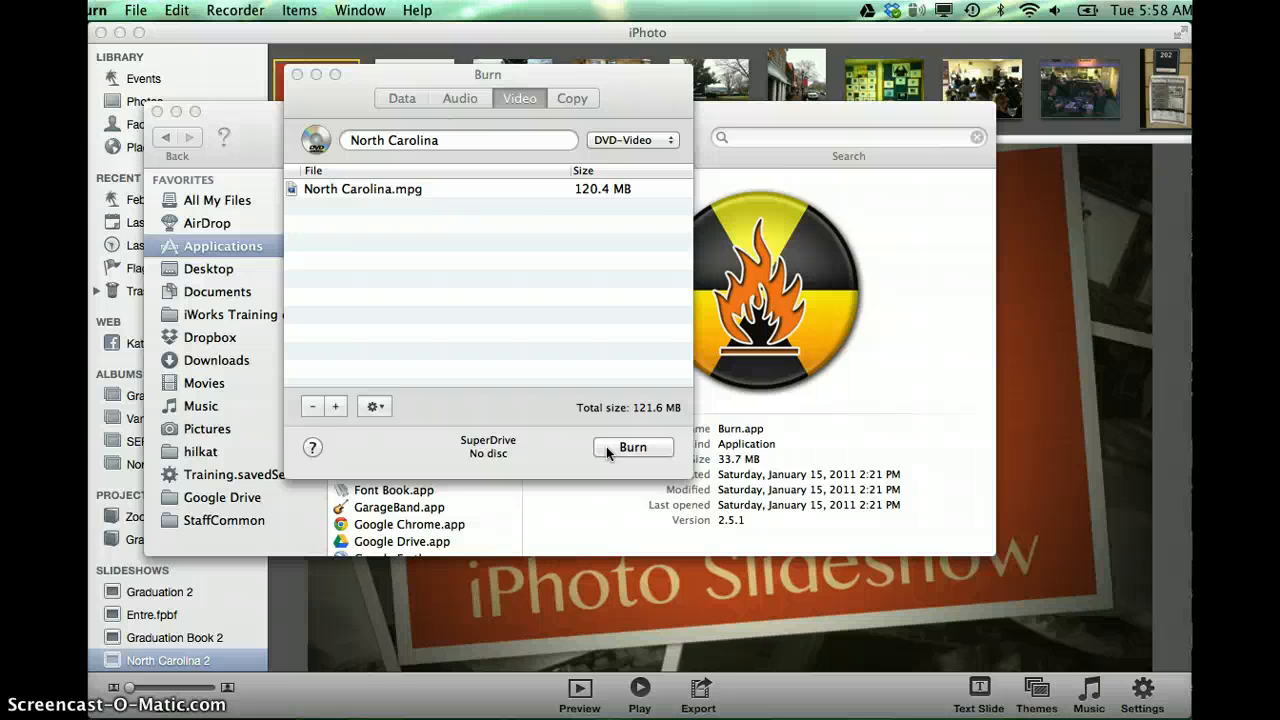
mouse_move(258, 588)
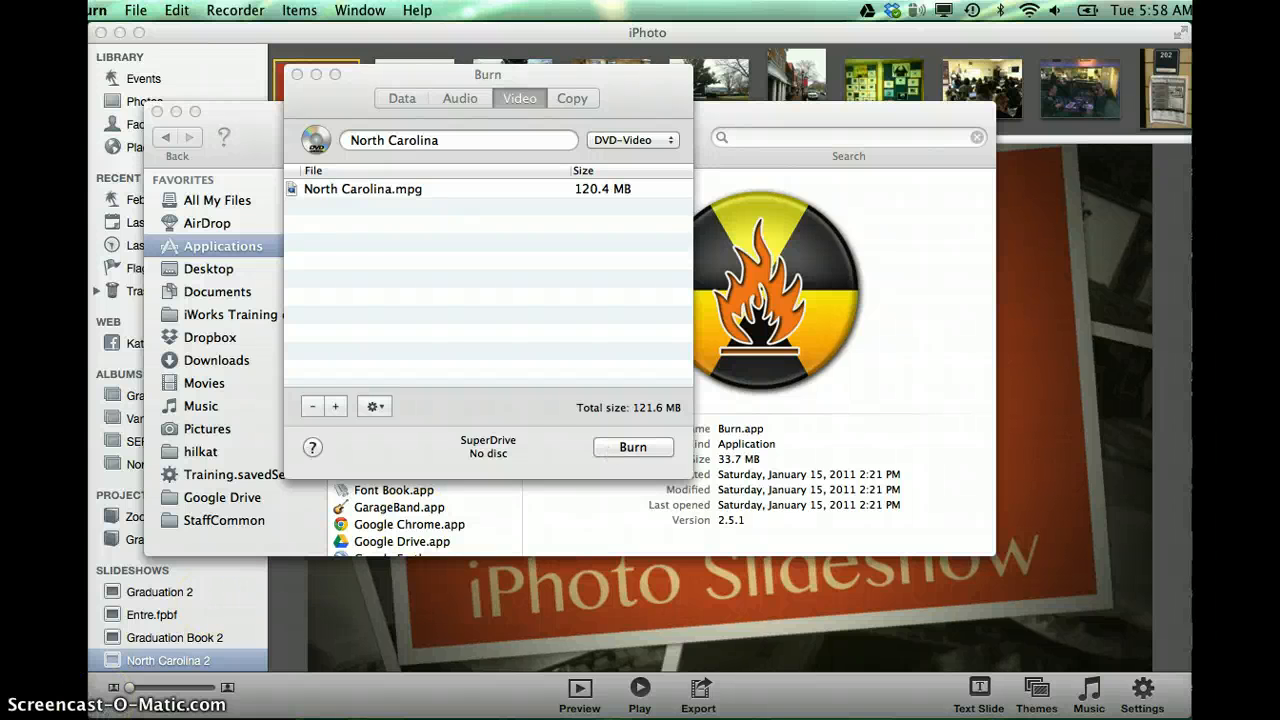
mouse_move(516, 388)
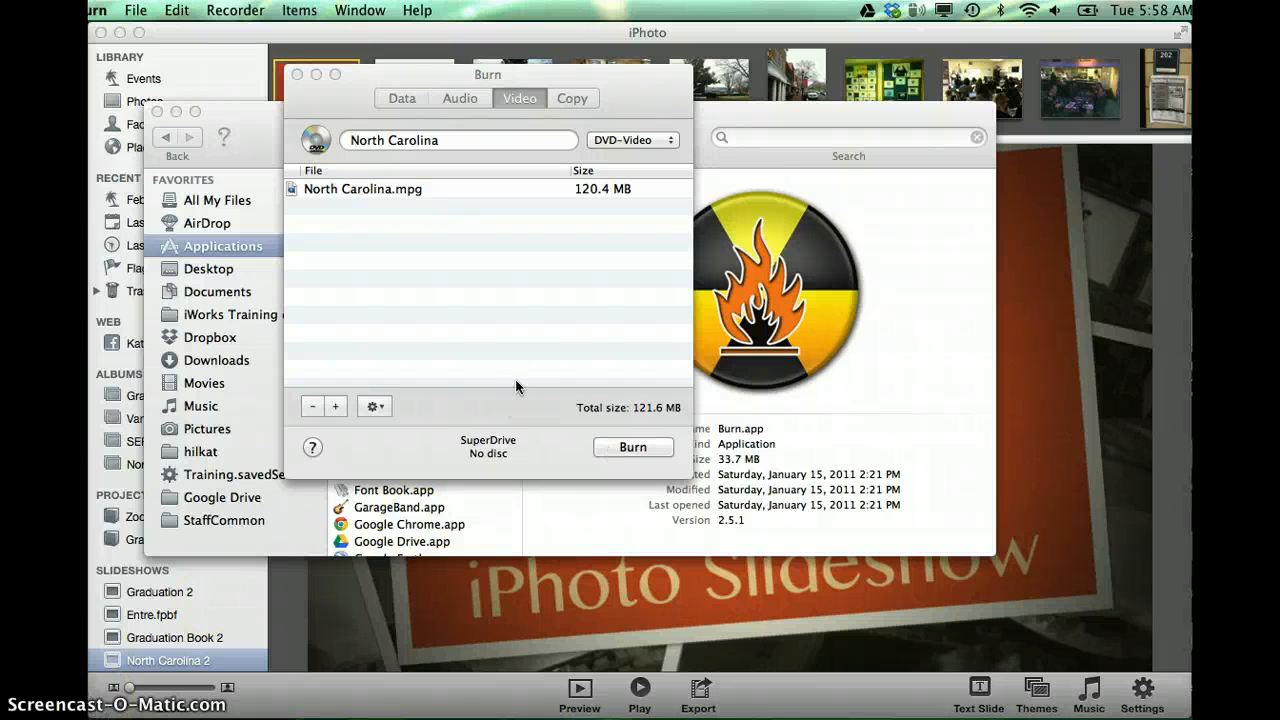